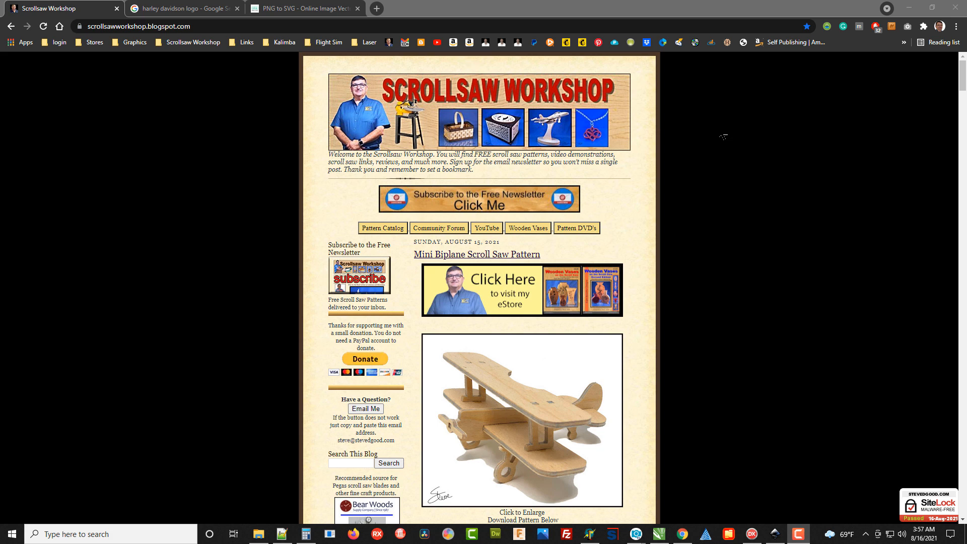
mouse_move(739, 165)
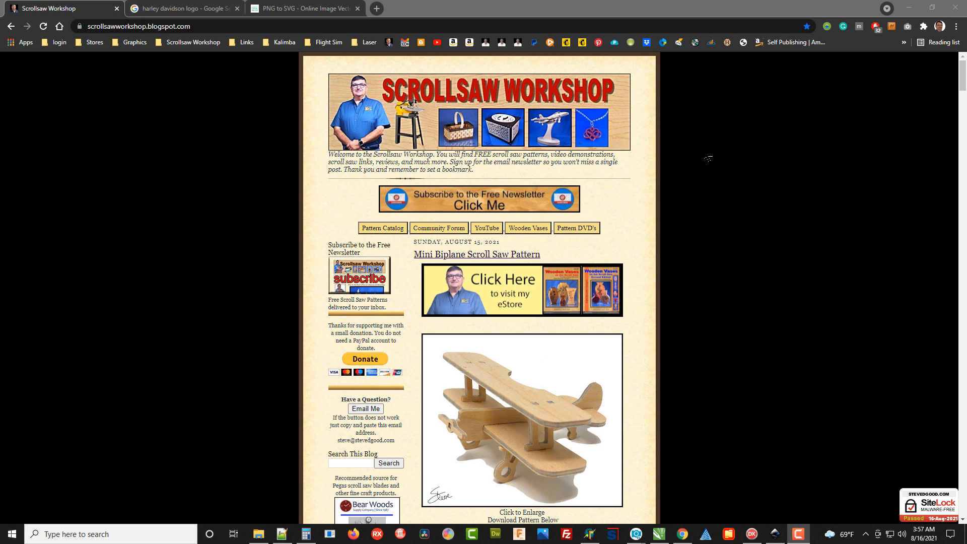
mouse_move(714, 154)
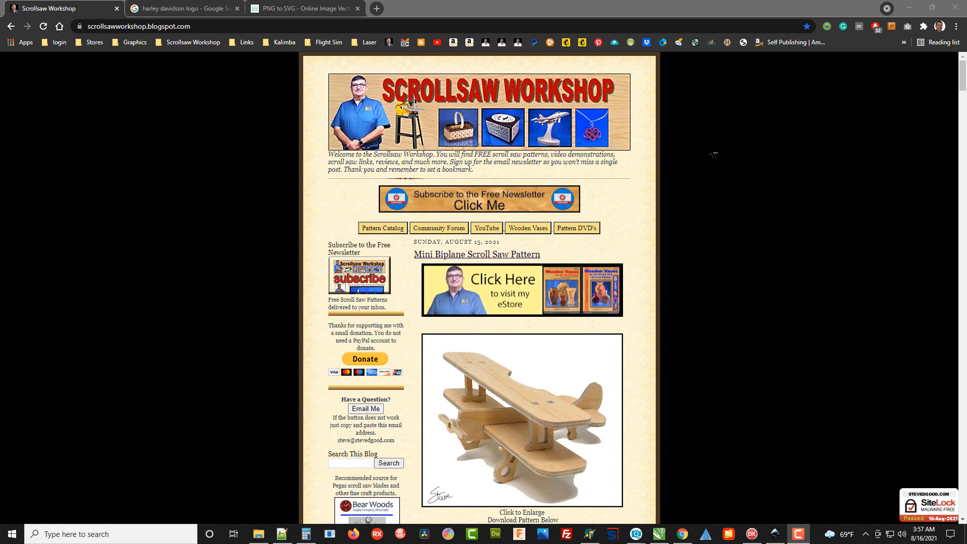
mouse_move(735, 176)
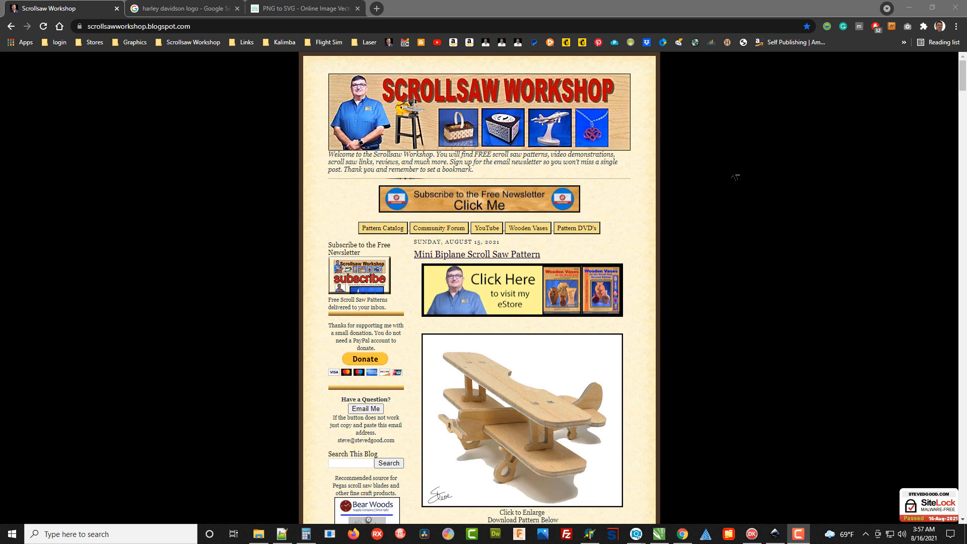
Step: Switch to the Google image results for the Harley-Davidson logo
left_click(187, 8)
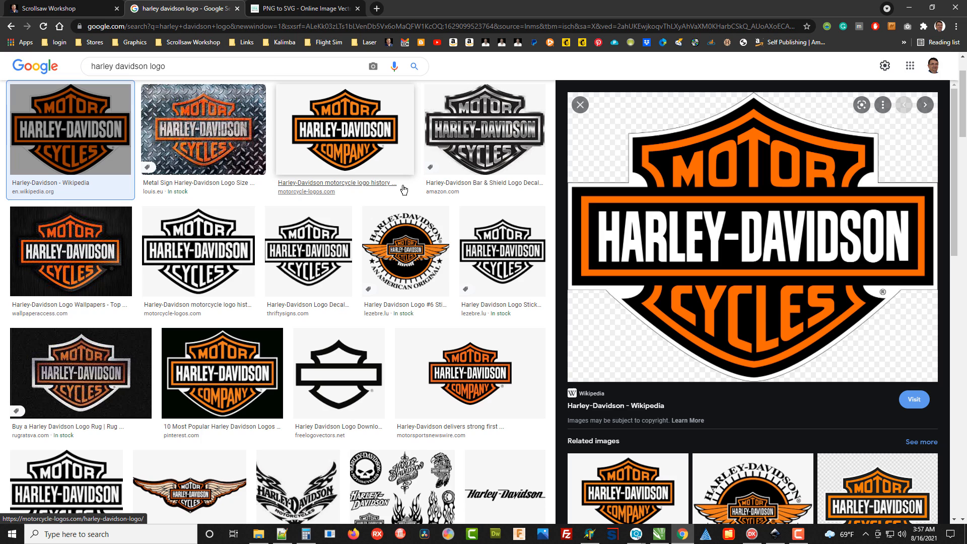
mouse_move(391, 179)
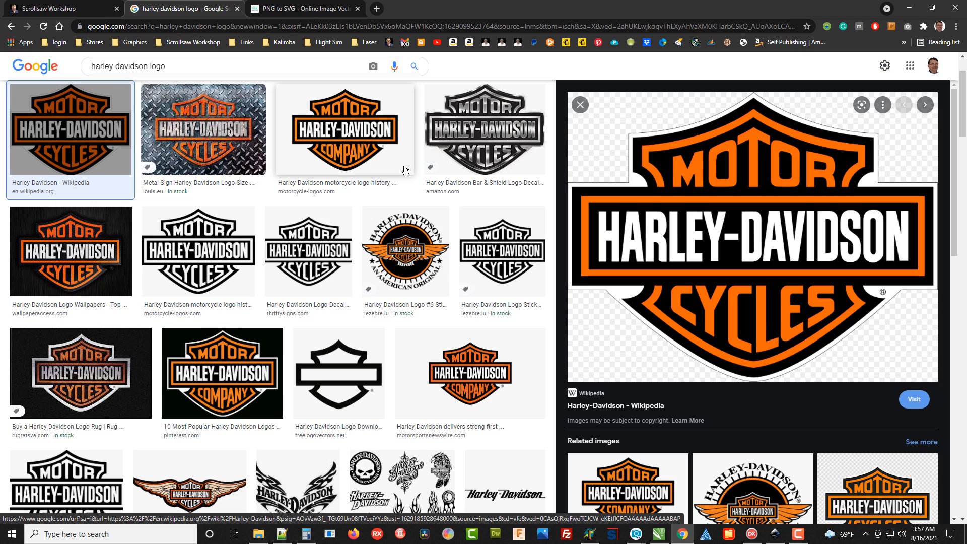
mouse_move(638, 129)
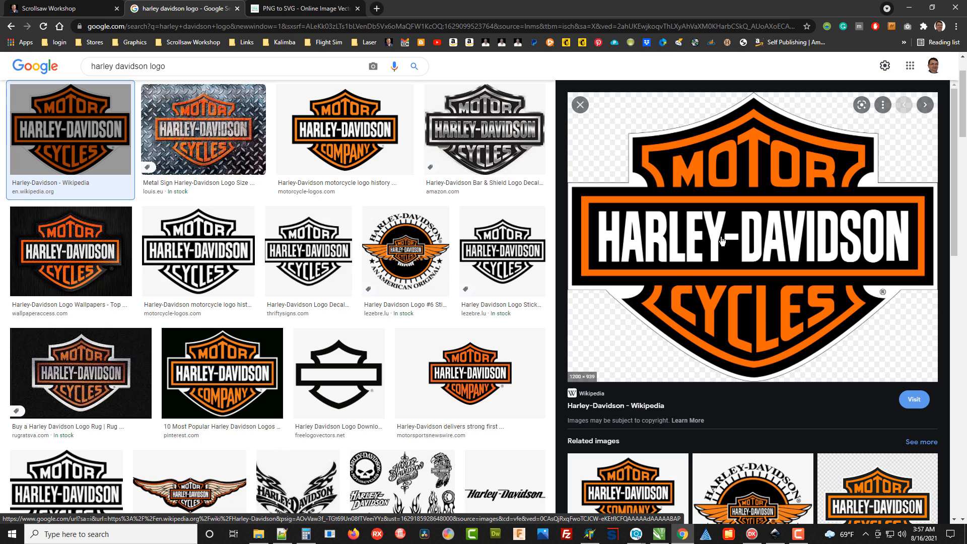
mouse_move(663, 213)
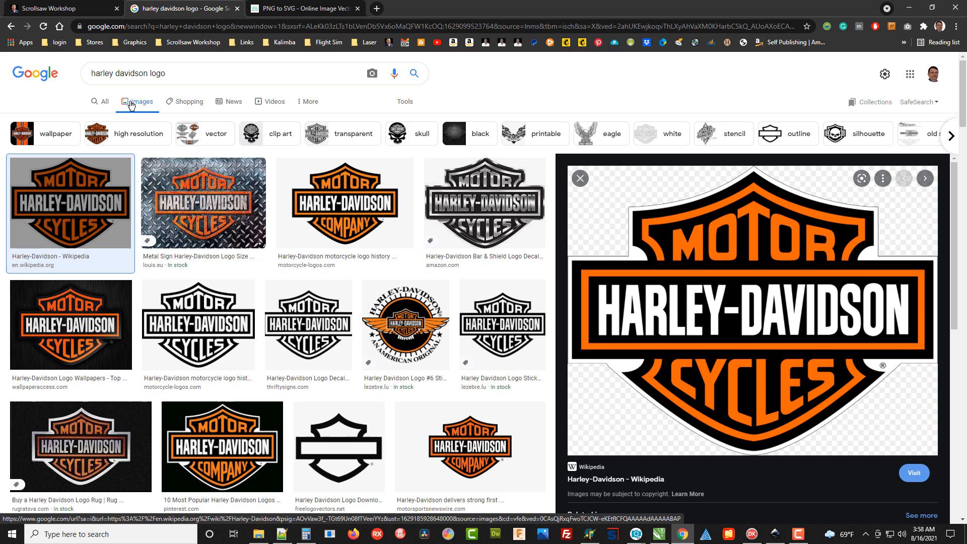
scroll("down", 3)
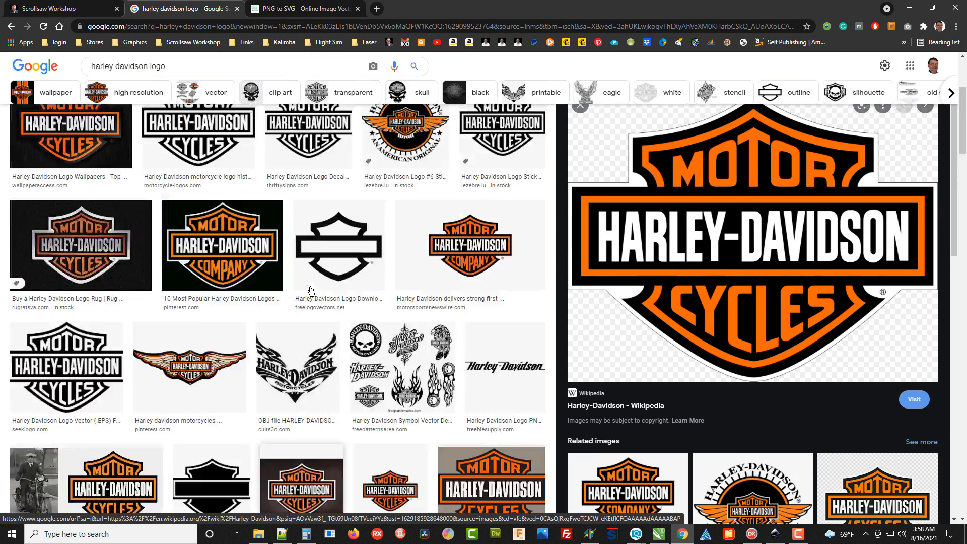
scroll("up", 3)
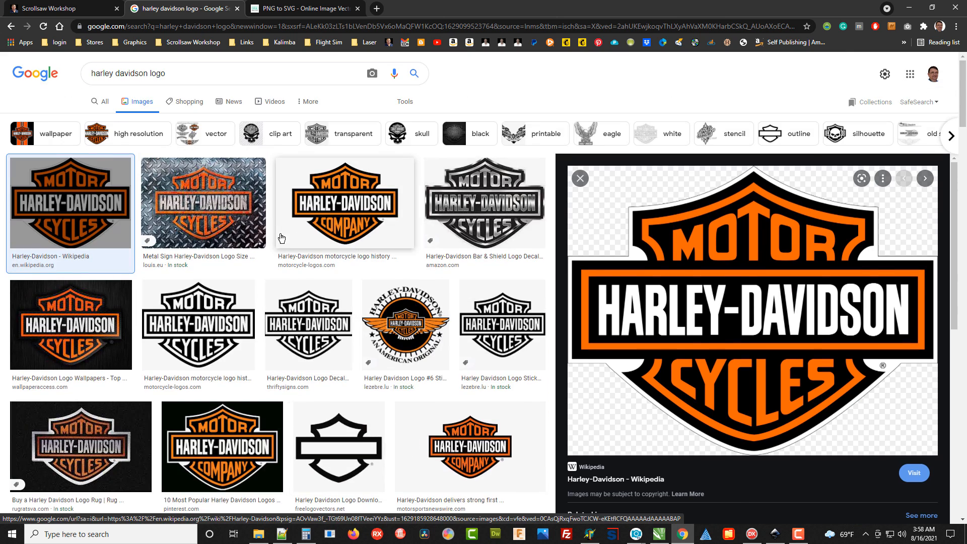
mouse_move(61, 211)
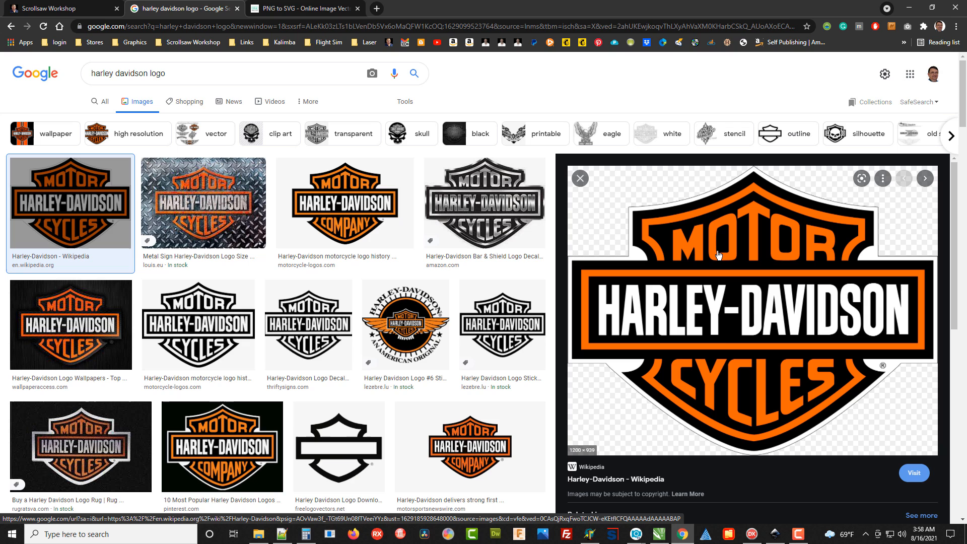
right_click(719, 256)
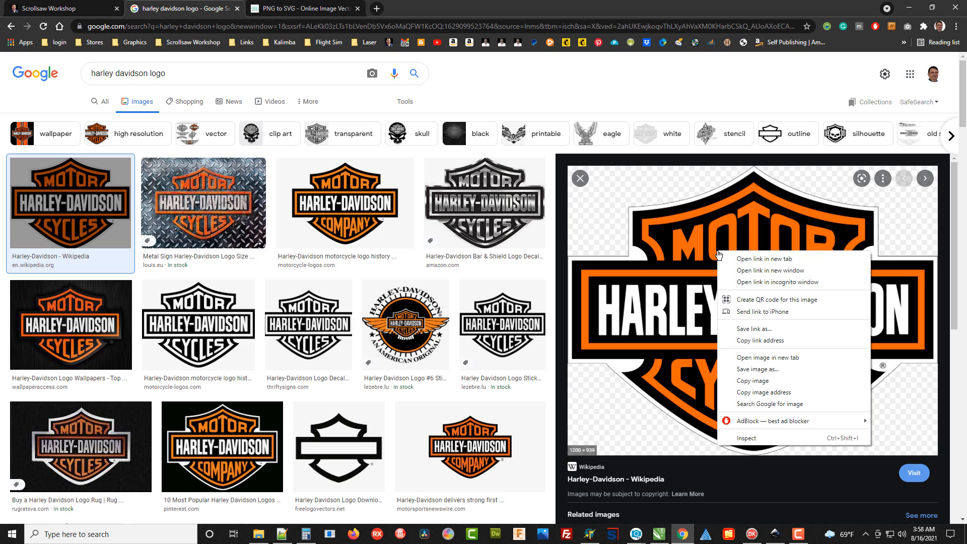
mouse_move(778, 376)
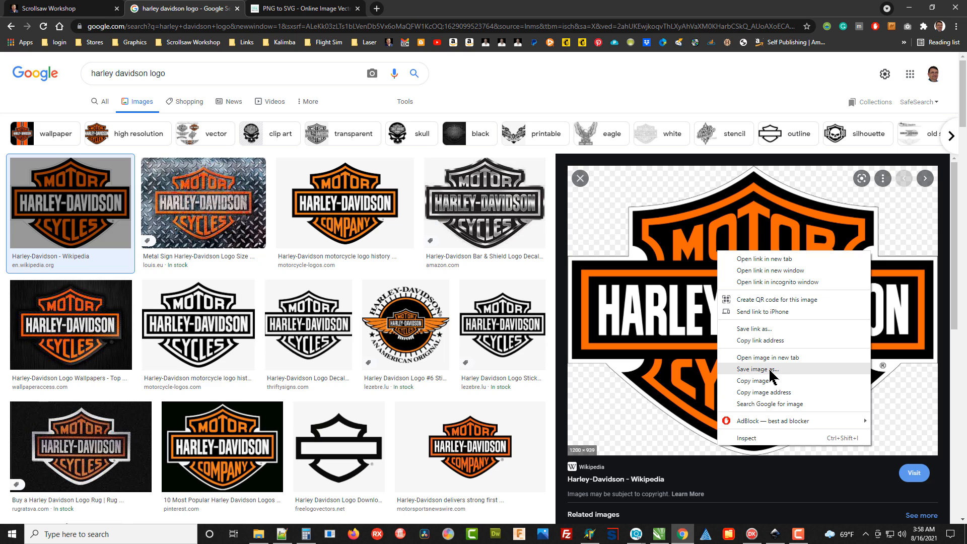
mouse_move(758, 375)
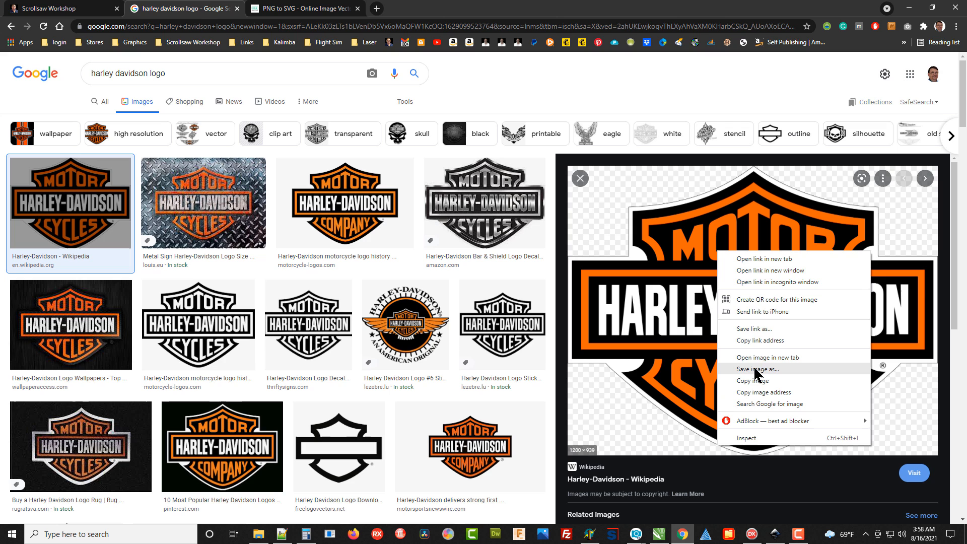
left_click(758, 369)
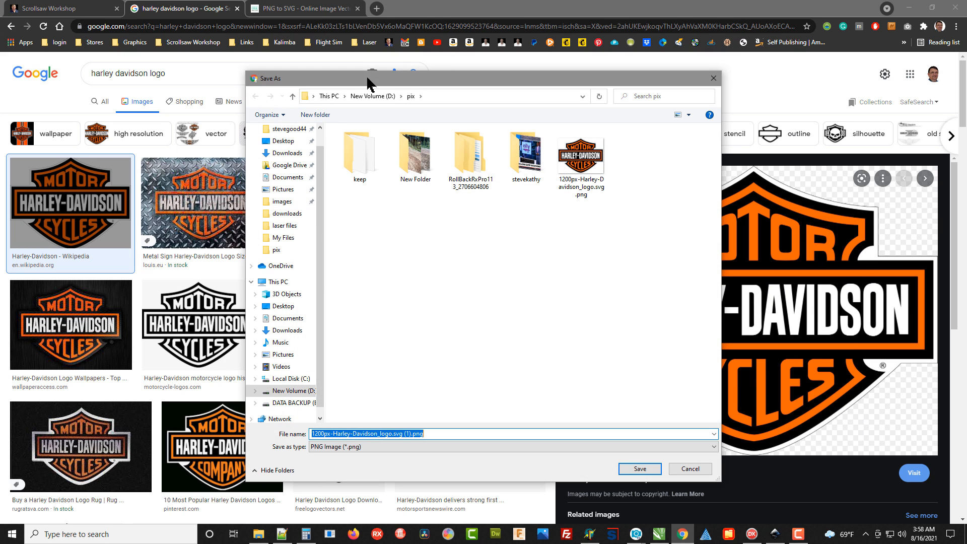
mouse_move(600, 245)
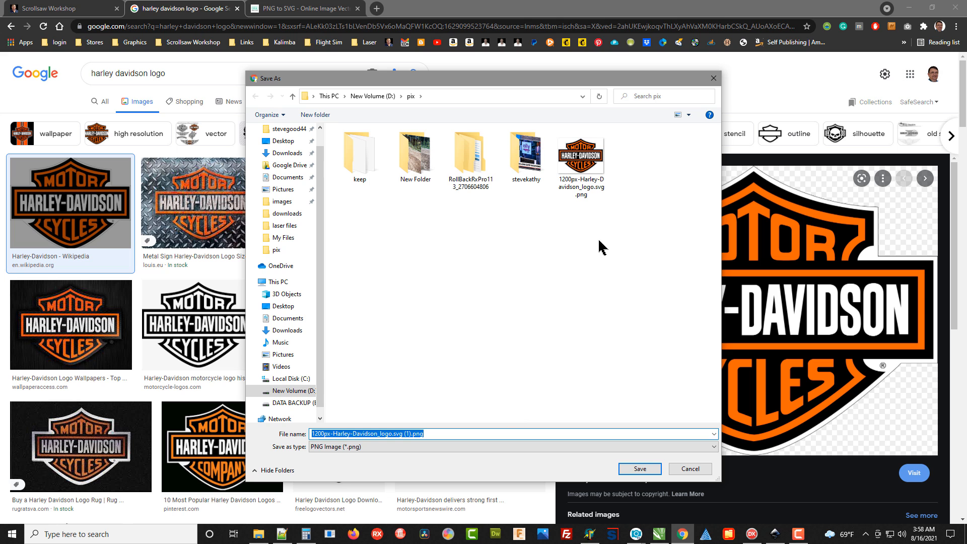
mouse_move(701, 477)
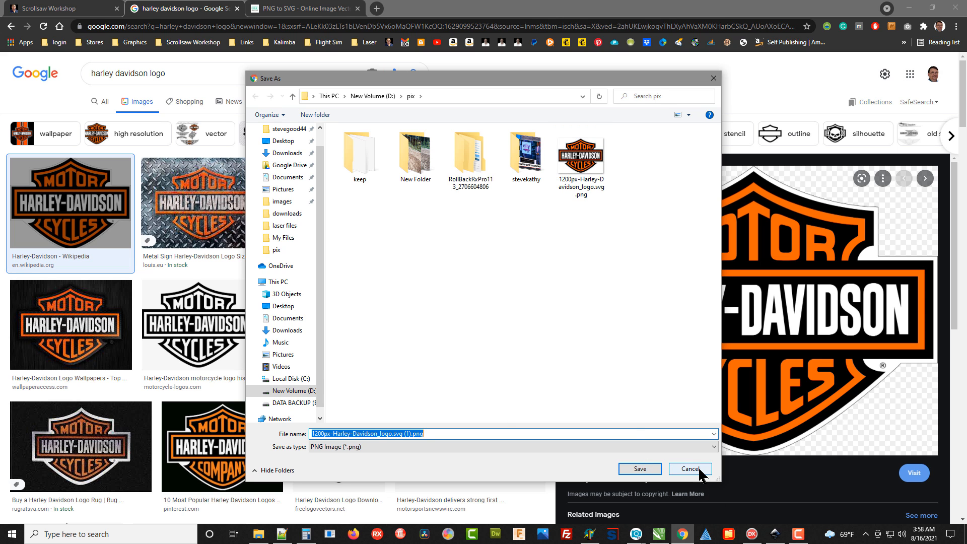
left_click(689, 468)
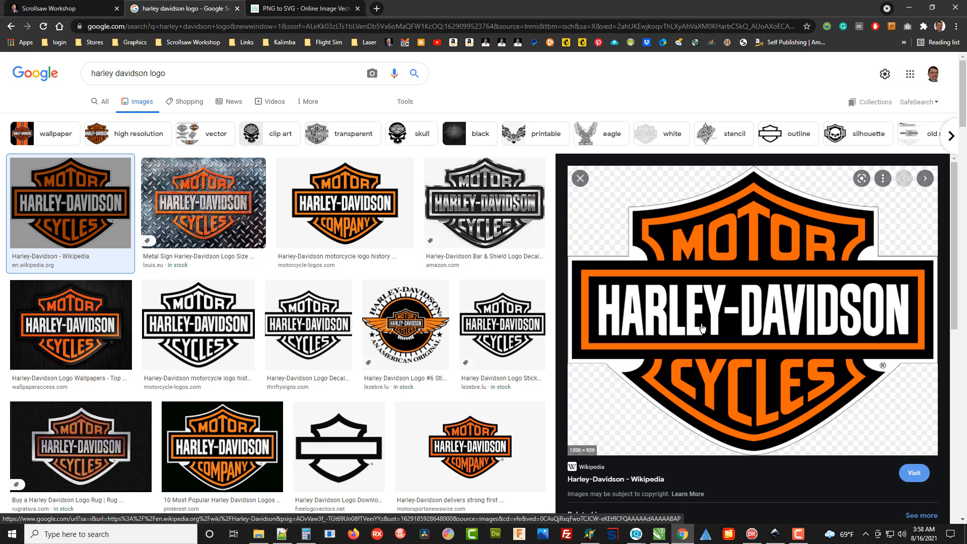
mouse_move(612, 348)
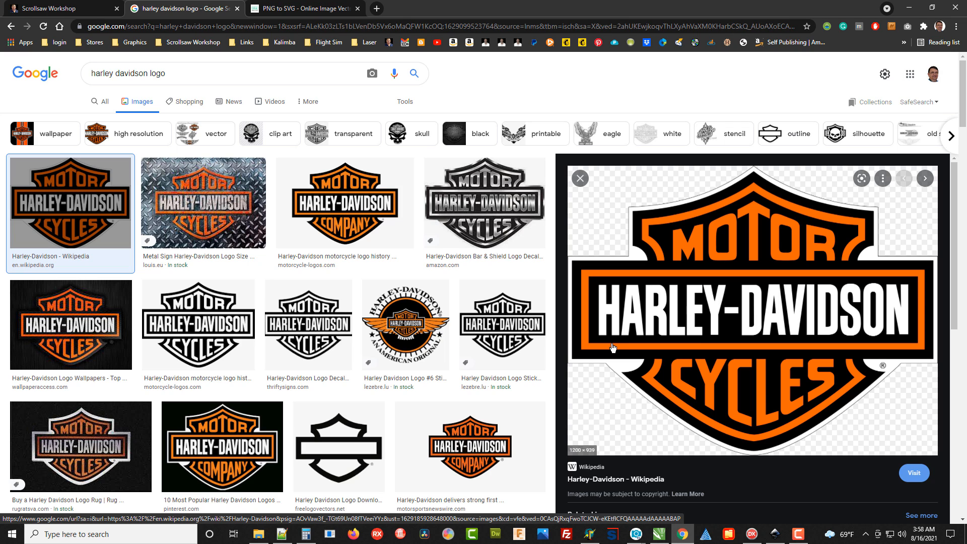
mouse_move(533, 319)
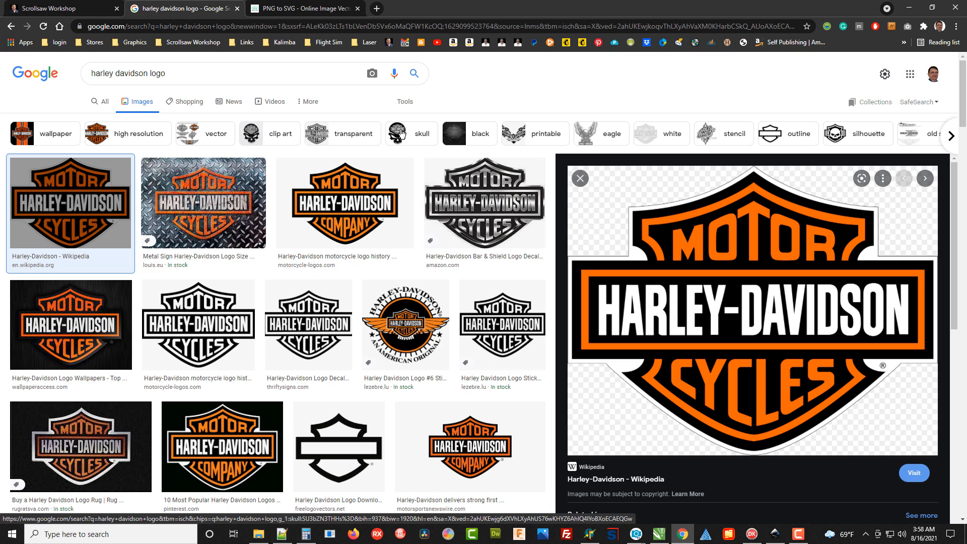
Step: Go to the pngtosvg.com converter and scroll to its Image to Vector upload area
left_click(295, 9)
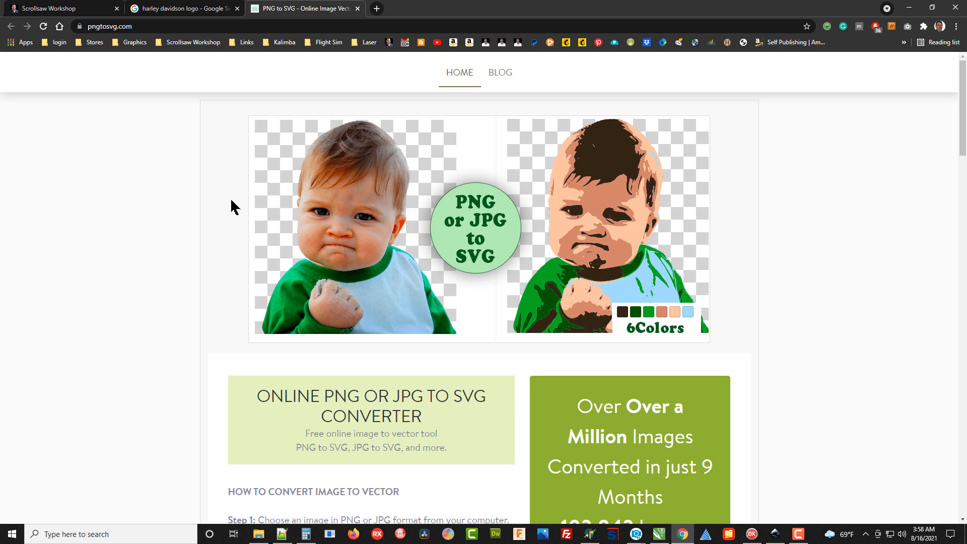
mouse_move(213, 222)
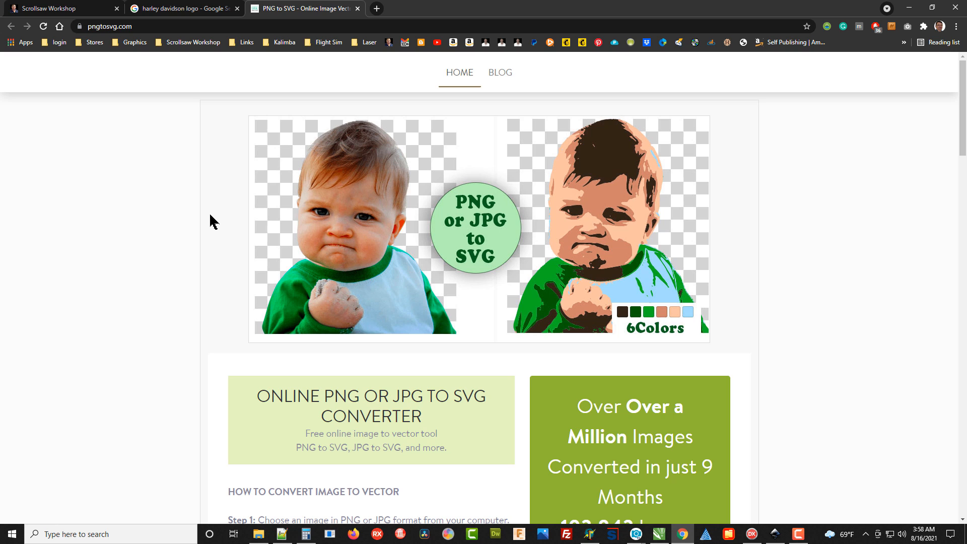
scroll("down", 3)
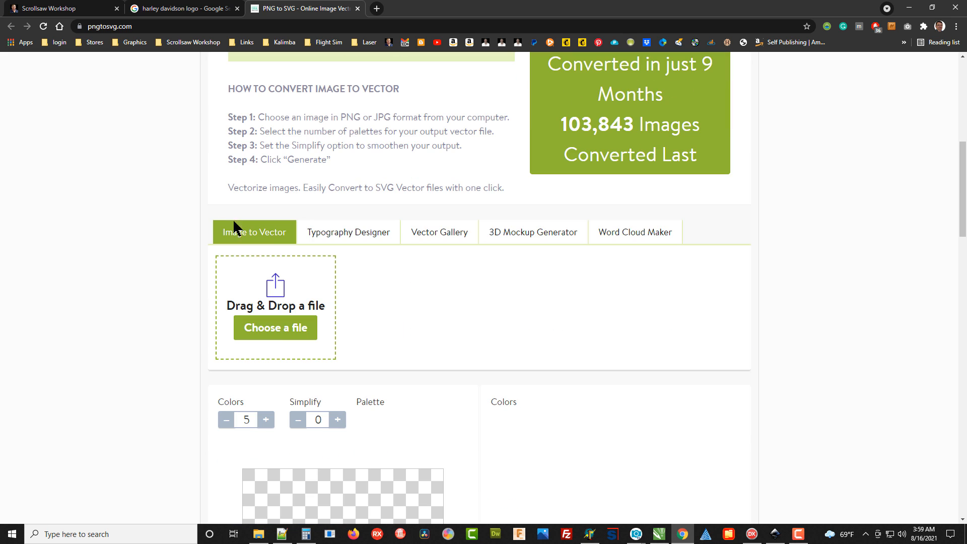
scroll("up", 3)
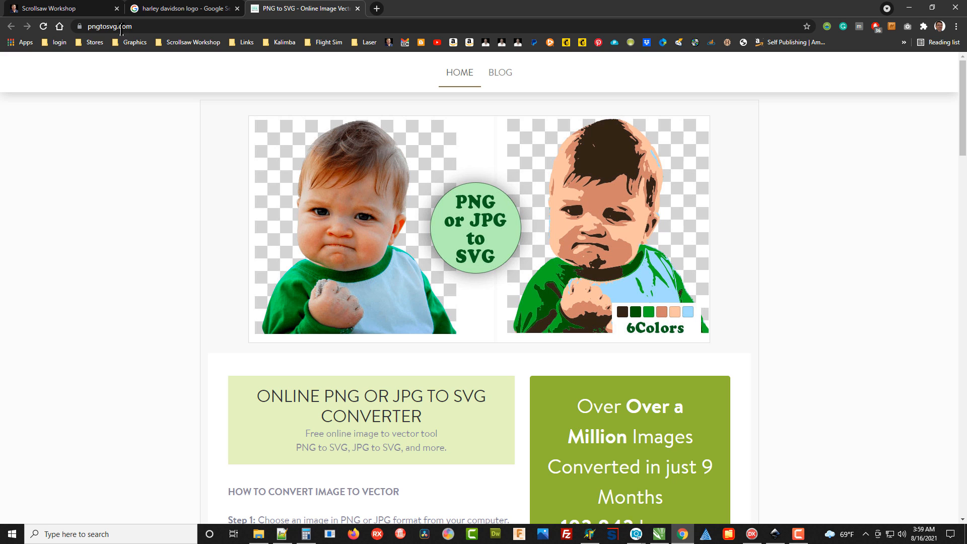
mouse_move(203, 282)
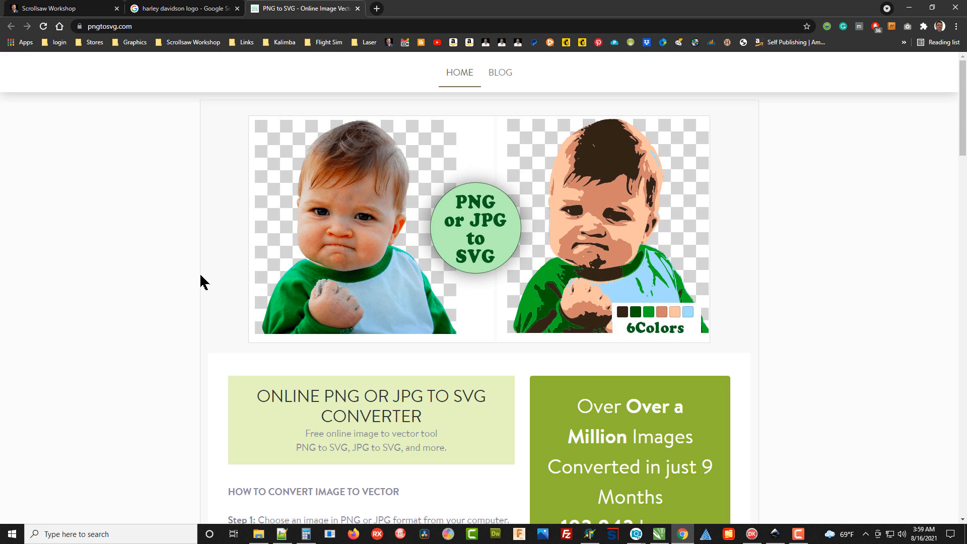
scroll("down", 3)
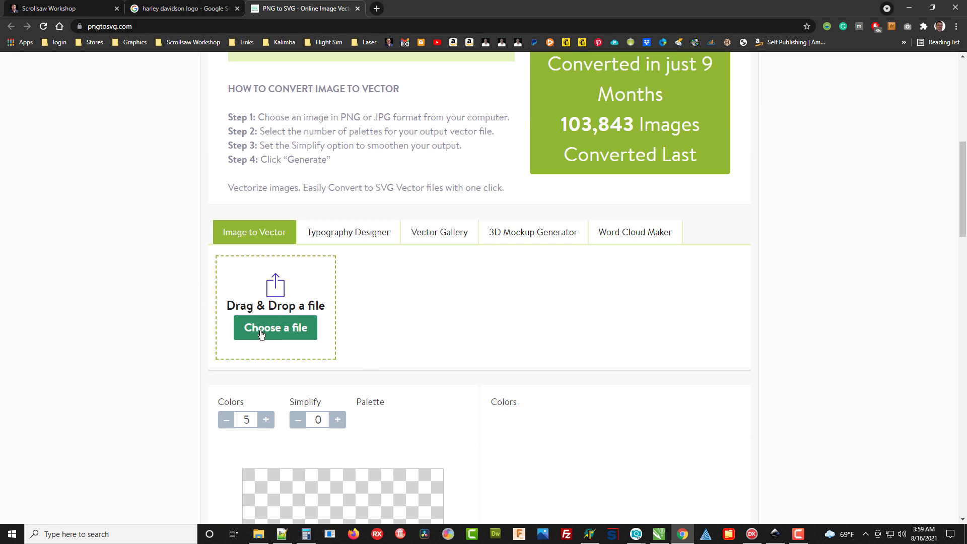
Step: Upload the logo PNG, generate the SVG conversion and download the result
left_click(275, 327)
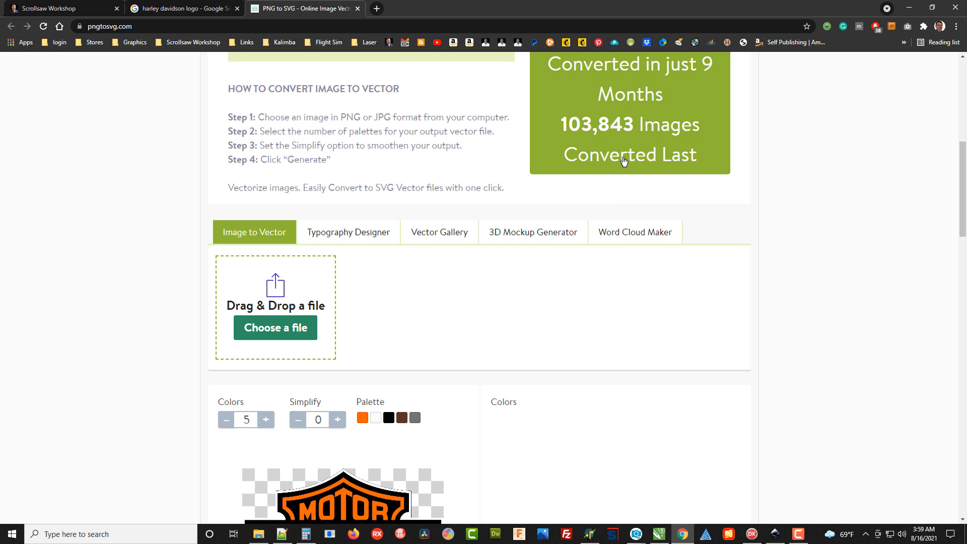
scroll("down", 3)
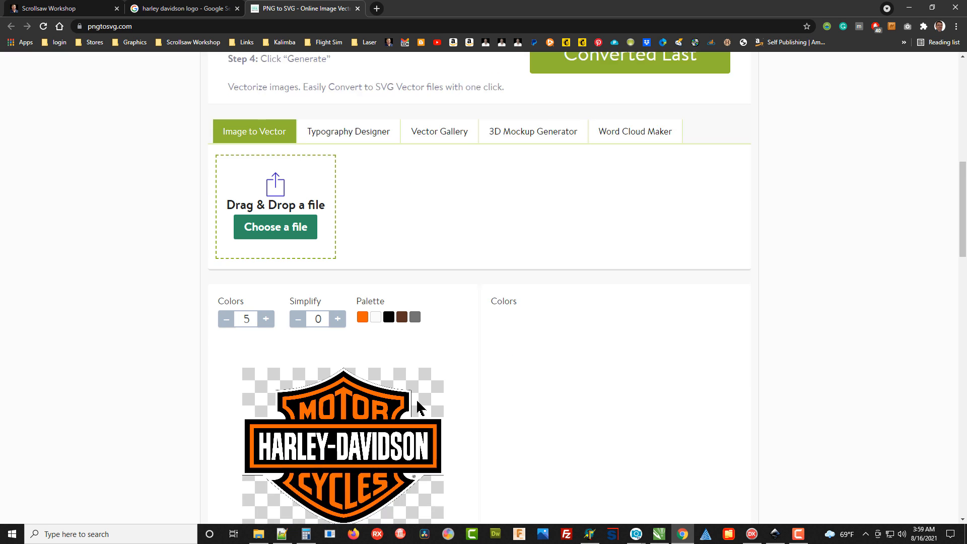
scroll("down", 3)
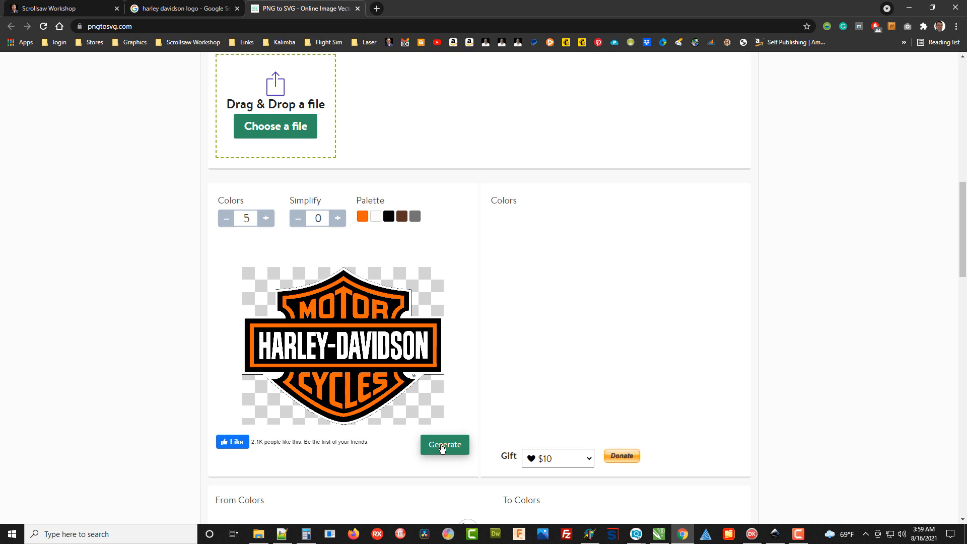
left_click(446, 445)
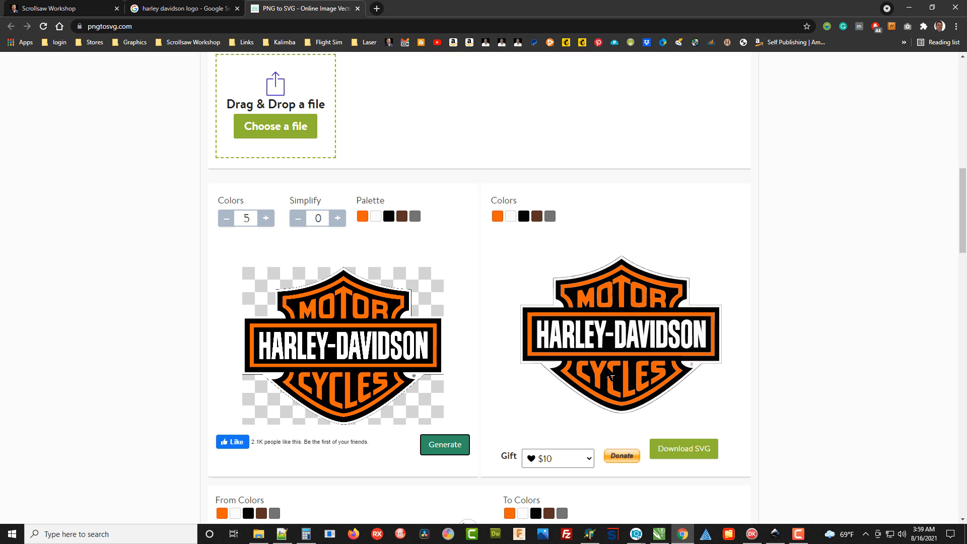
mouse_move(633, 363)
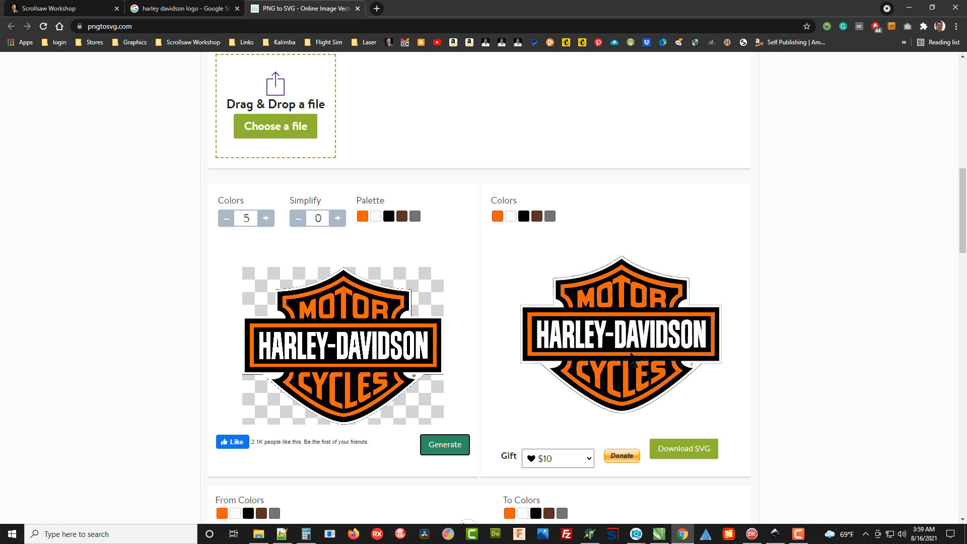
mouse_move(688, 373)
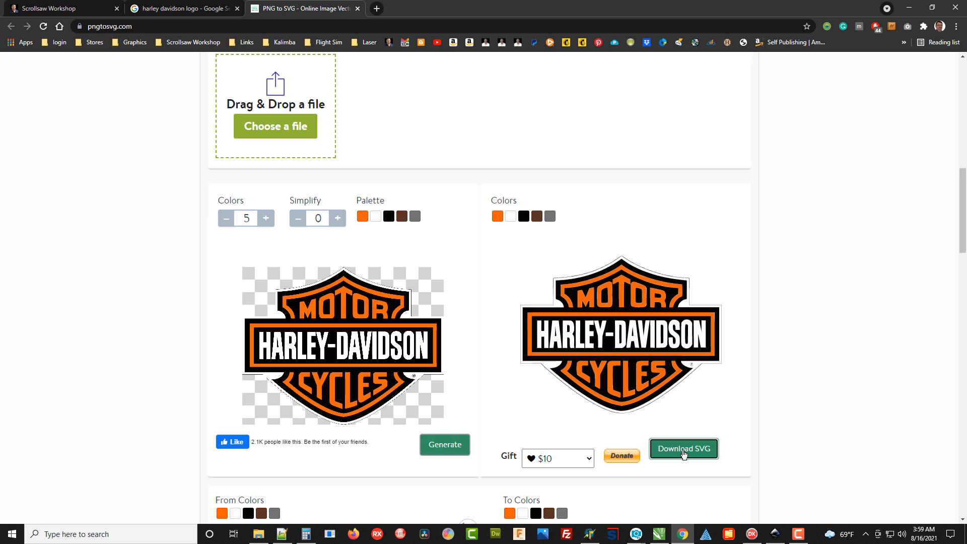
left_click(684, 449)
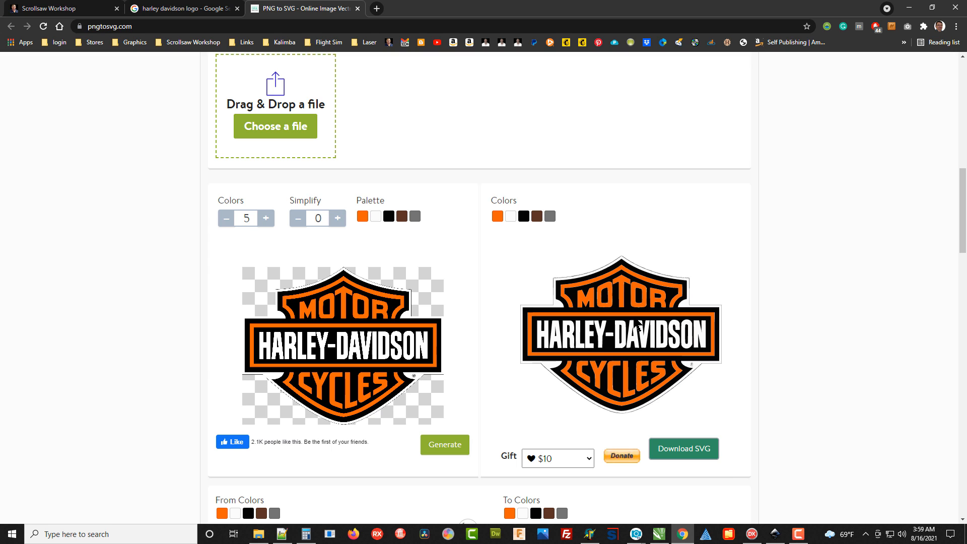
mouse_move(818, 321)
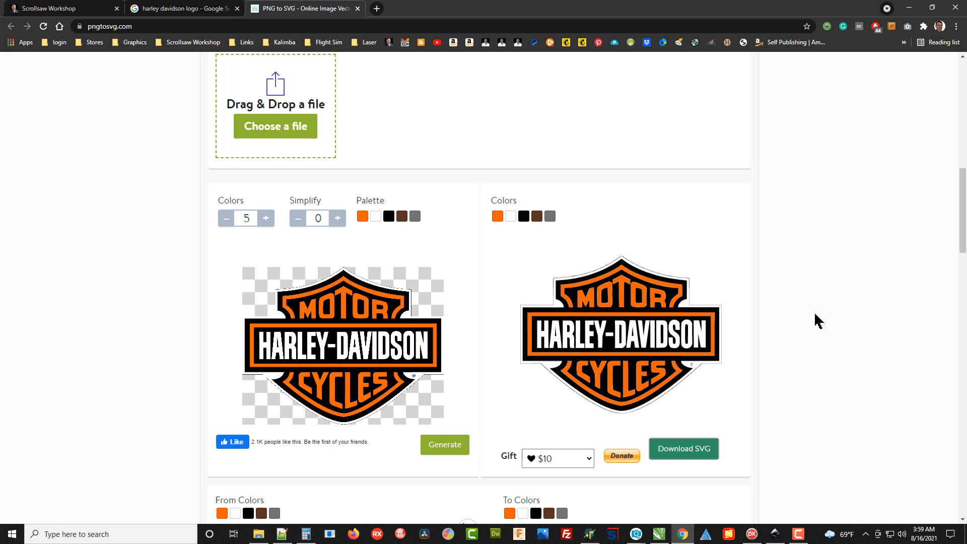
mouse_move(802, 327)
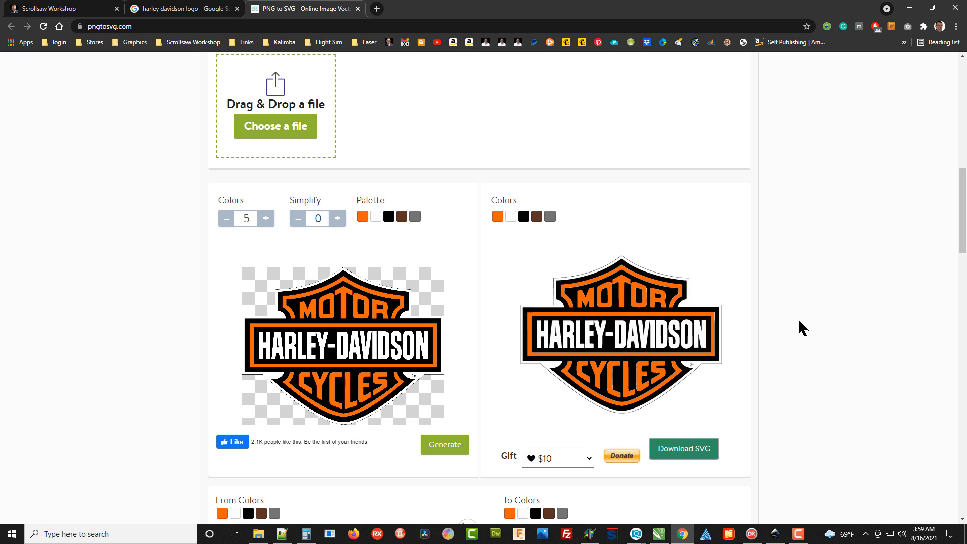
mouse_move(809, 328)
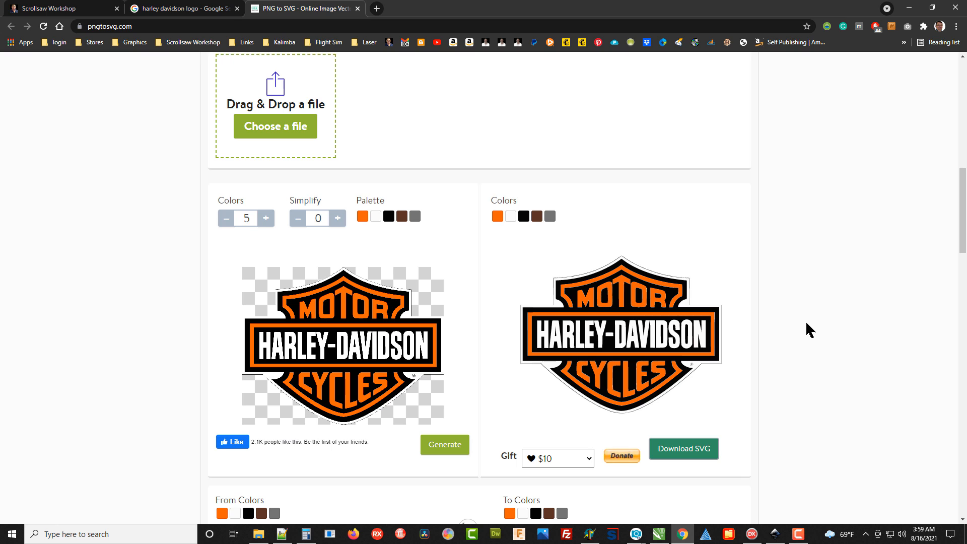
mouse_move(810, 385)
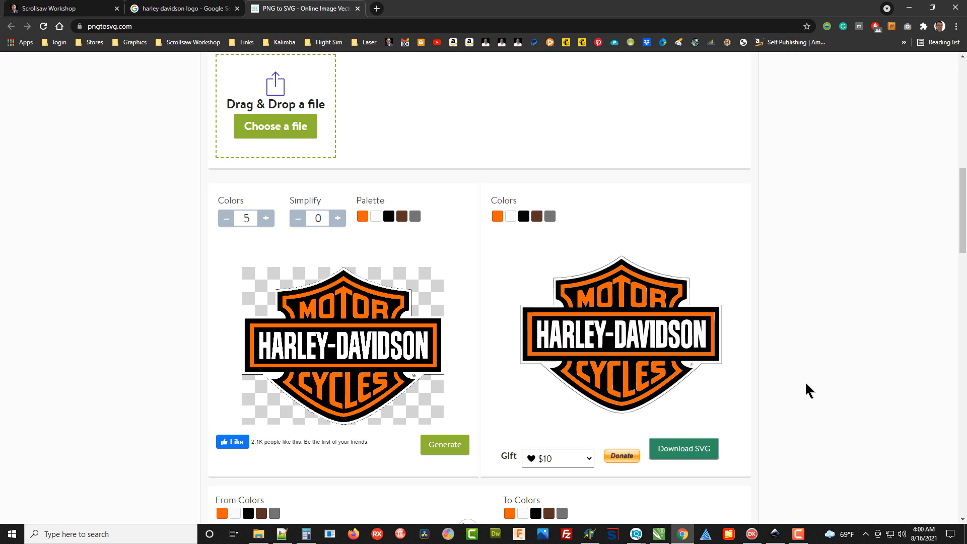
mouse_move(782, 496)
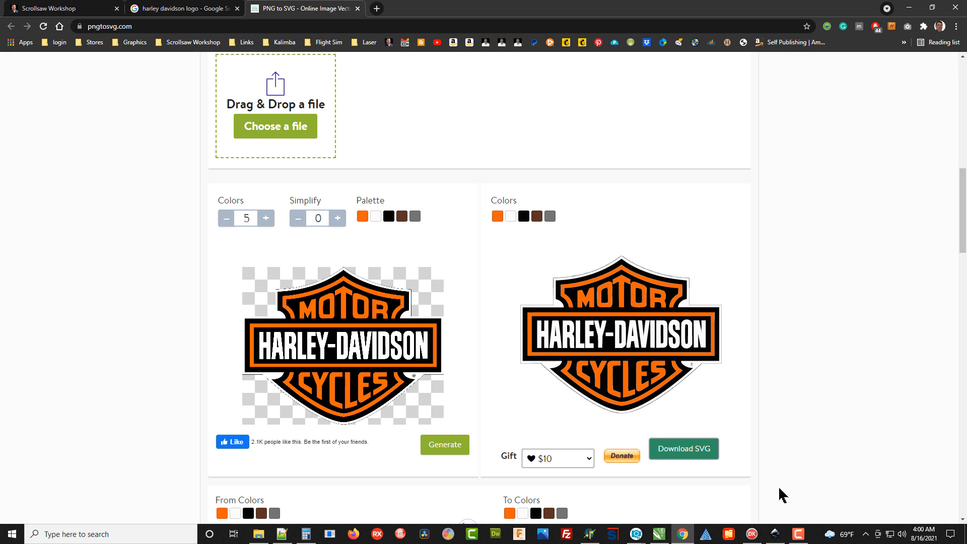
mouse_move(785, 483)
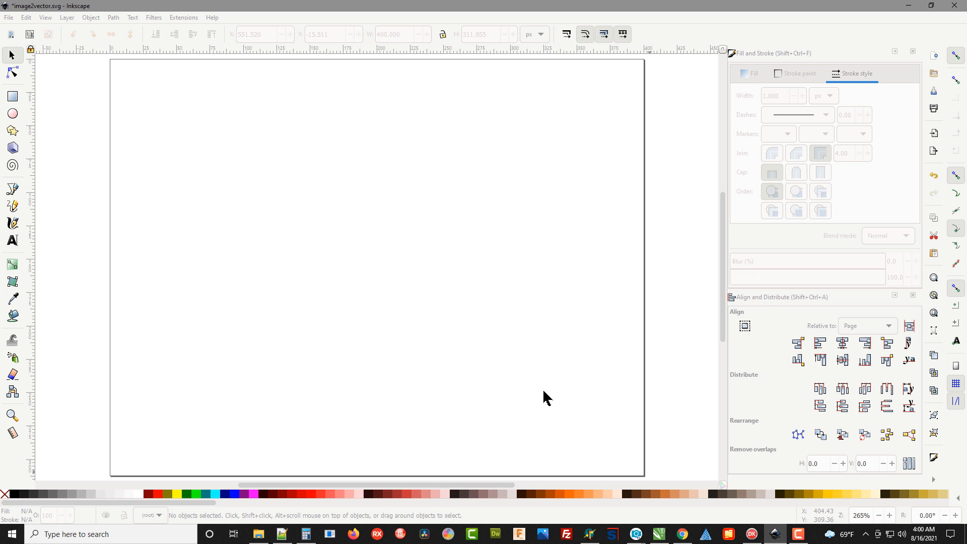
mouse_move(452, 246)
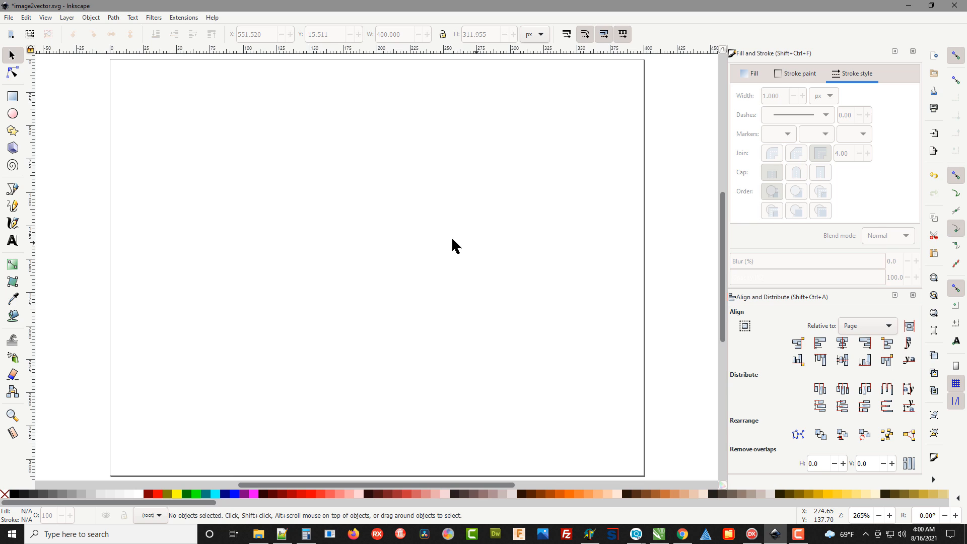
mouse_move(447, 243)
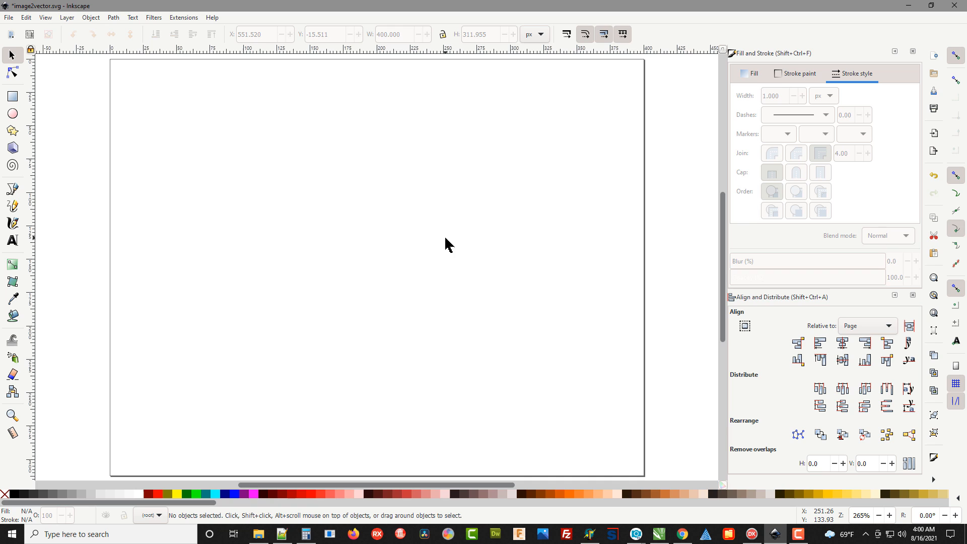
mouse_move(66, 63)
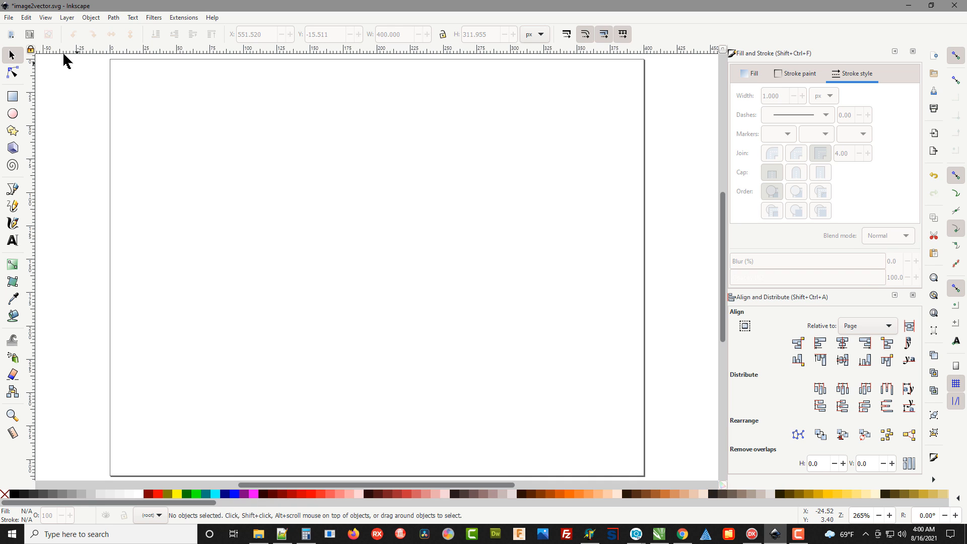
Step: Show the File menu over the blank image2vector.svg document
left_click(8, 17)
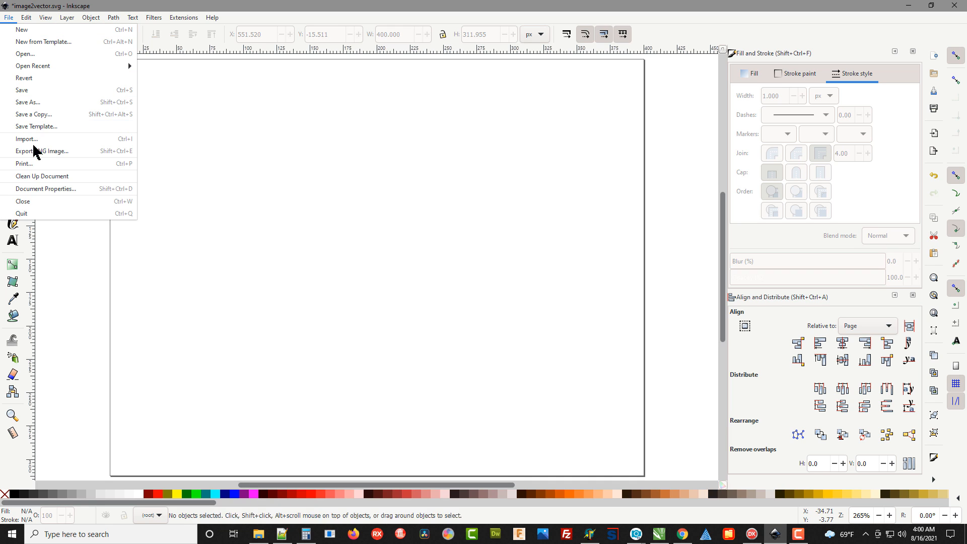
Step: Import image2vector.svg and move the traced logo onto the page, keeping it selected
left_click(24, 138)
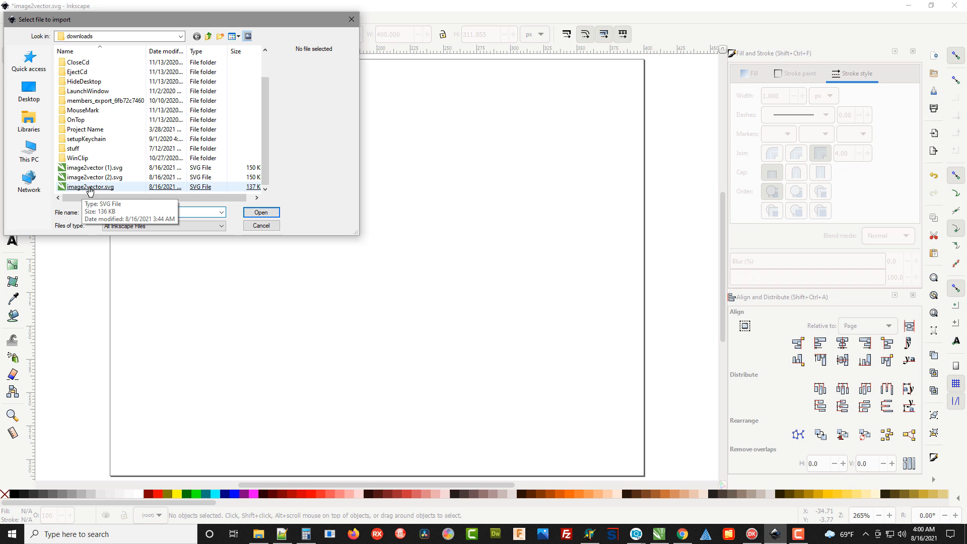
mouse_move(97, 192)
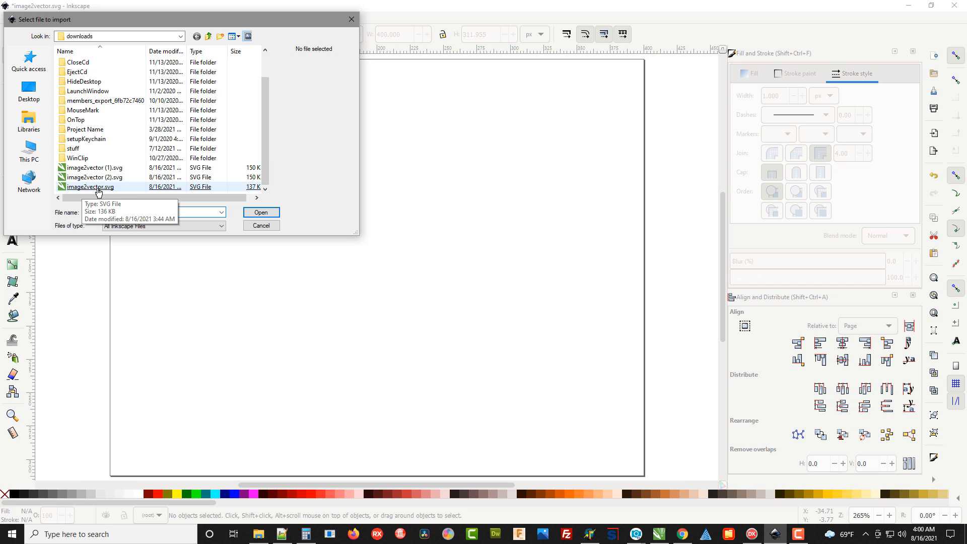
left_click(89, 186)
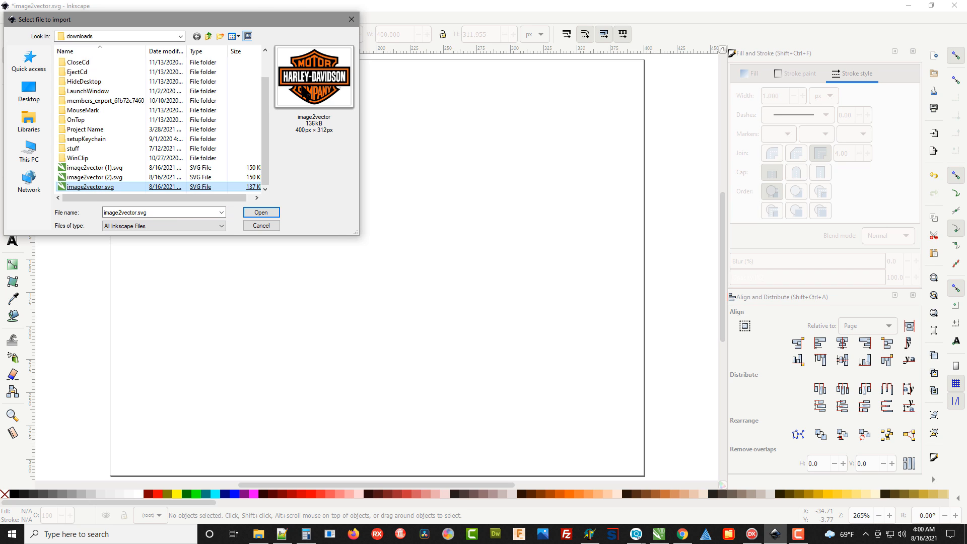
left_click(261, 211)
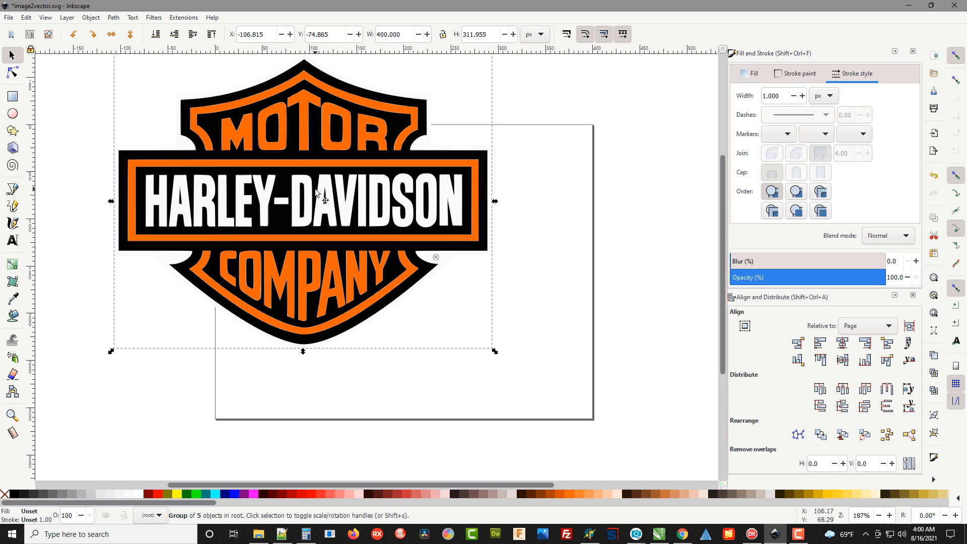
left_click_drag(315, 193, 433, 268)
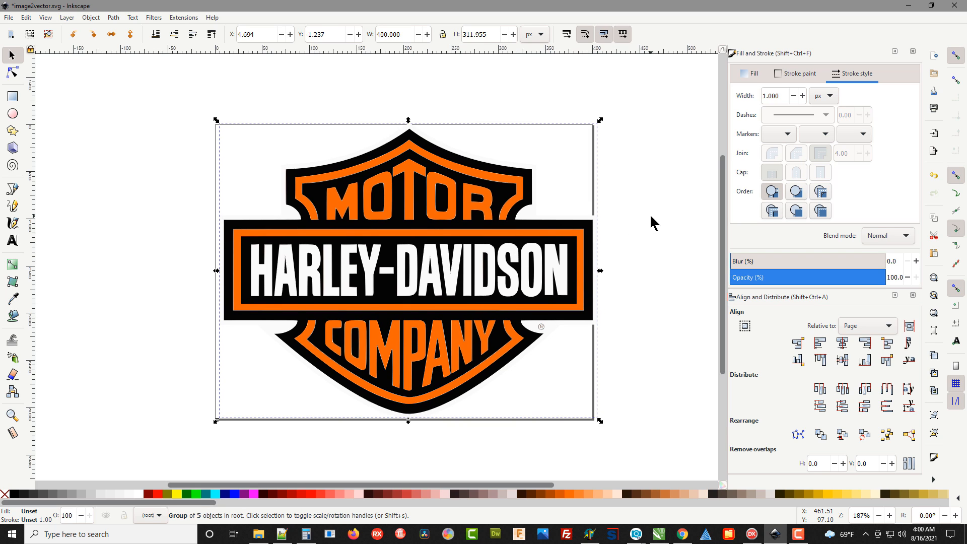
mouse_move(445, 212)
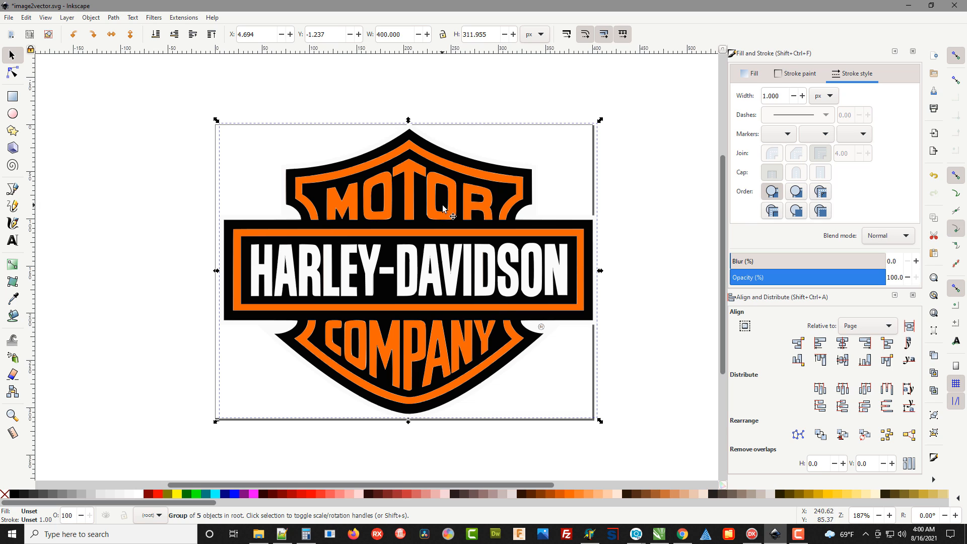
mouse_move(413, 184)
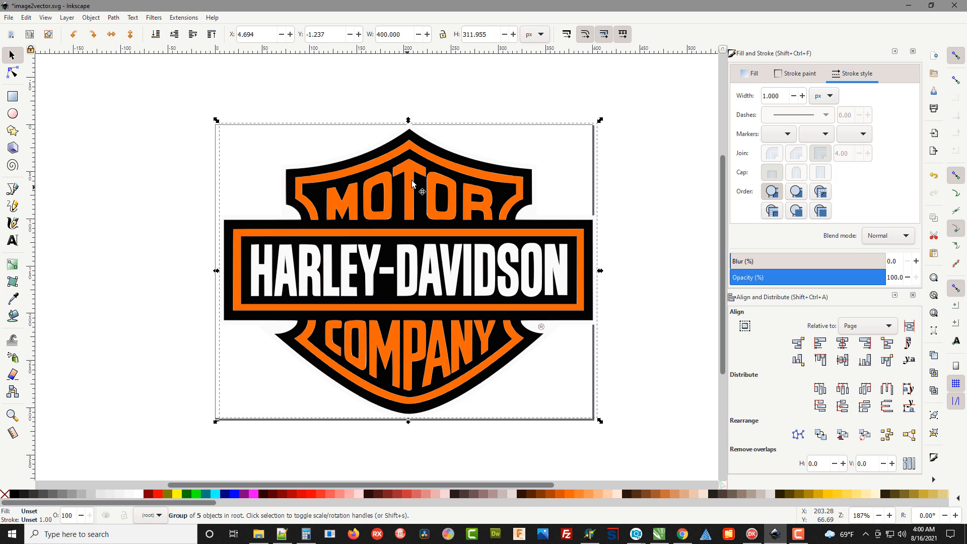
left_click(369, 151)
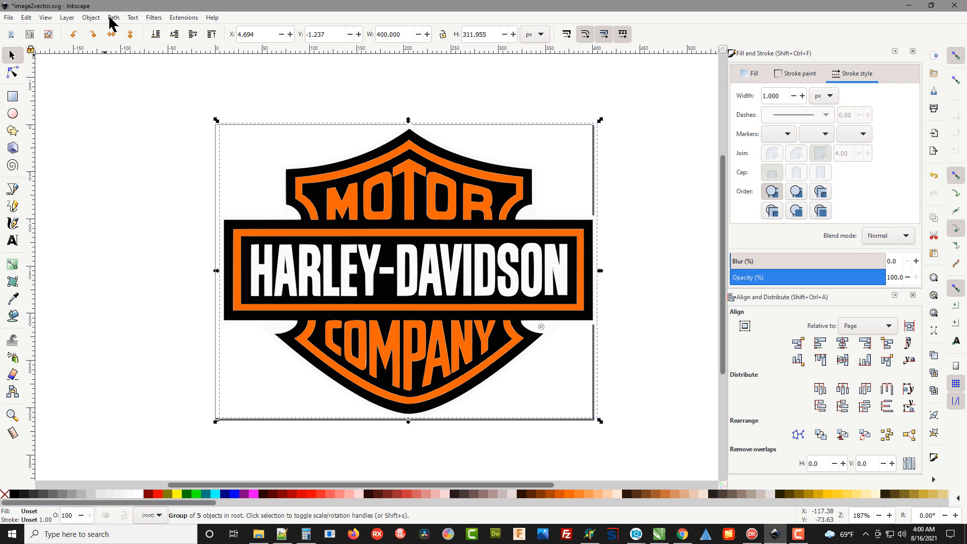
left_click(95, 16)
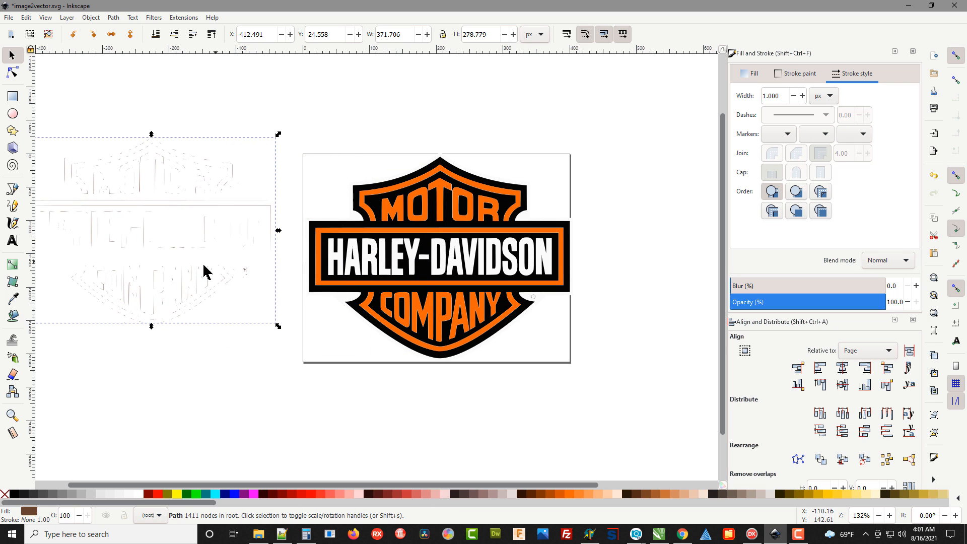
mouse_move(167, 208)
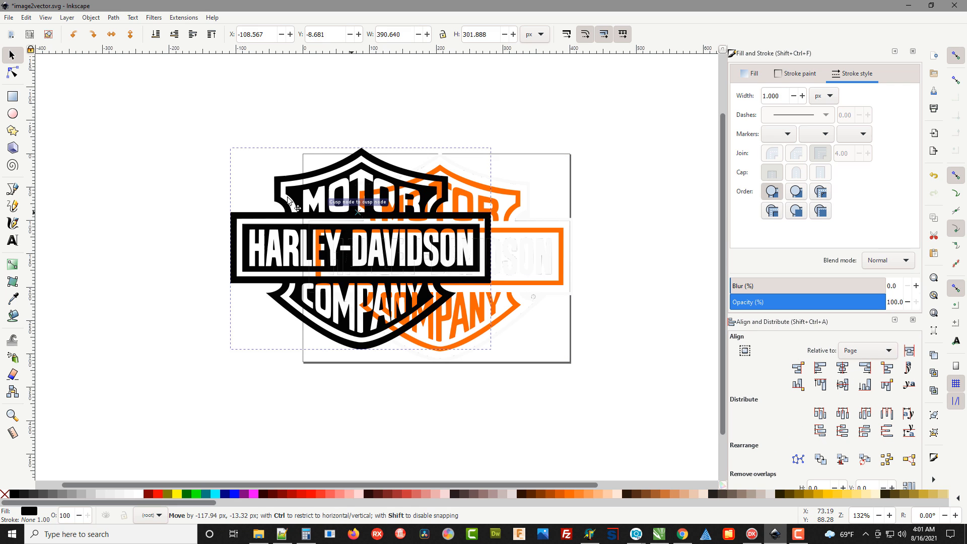
Step: Move the single black-and-white 657-node logo path over the page
left_click_drag(358, 249, 179, 188)
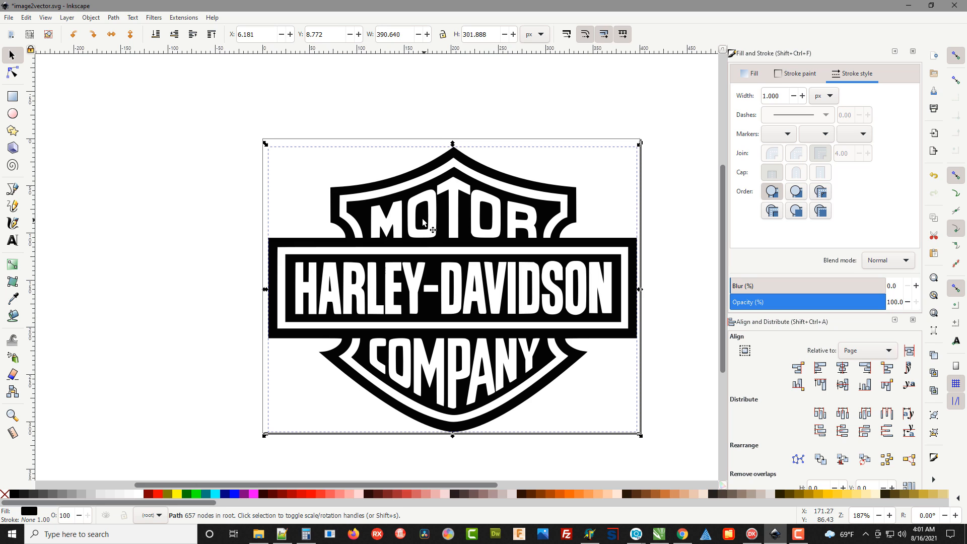
mouse_move(482, 218)
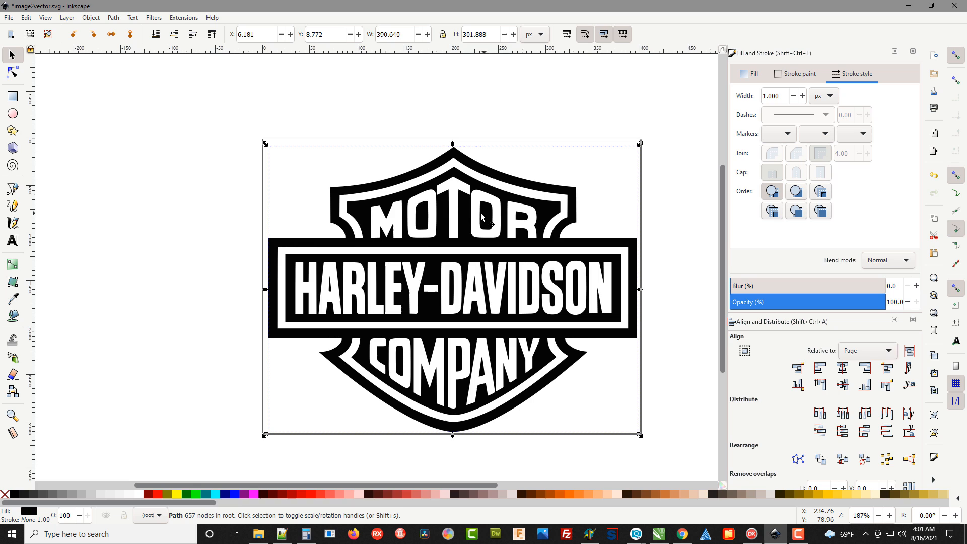
mouse_move(500, 219)
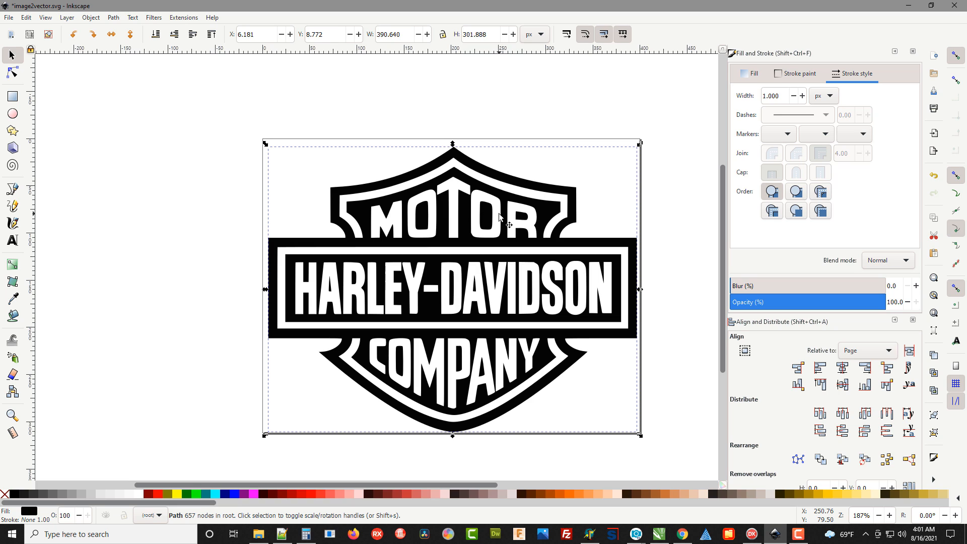
mouse_move(154, 413)
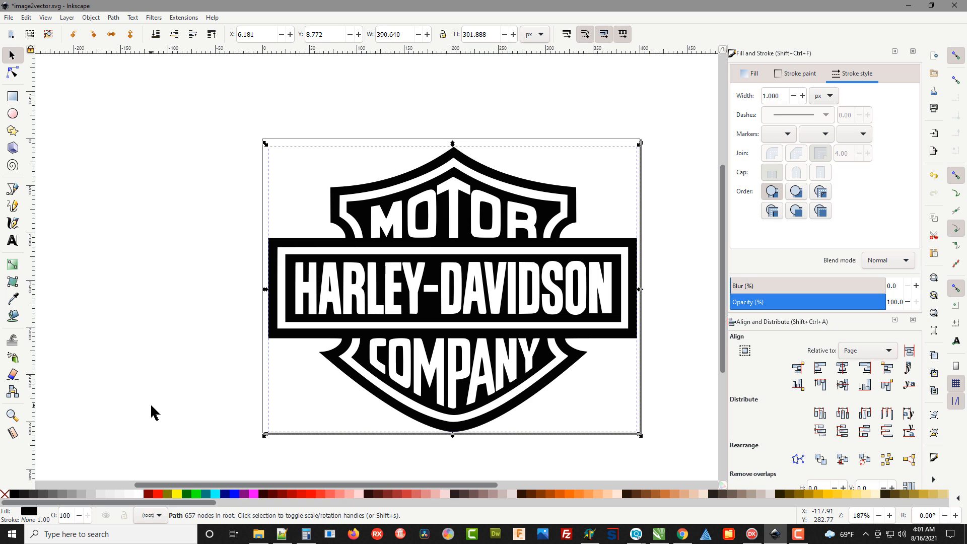
mouse_move(165, 447)
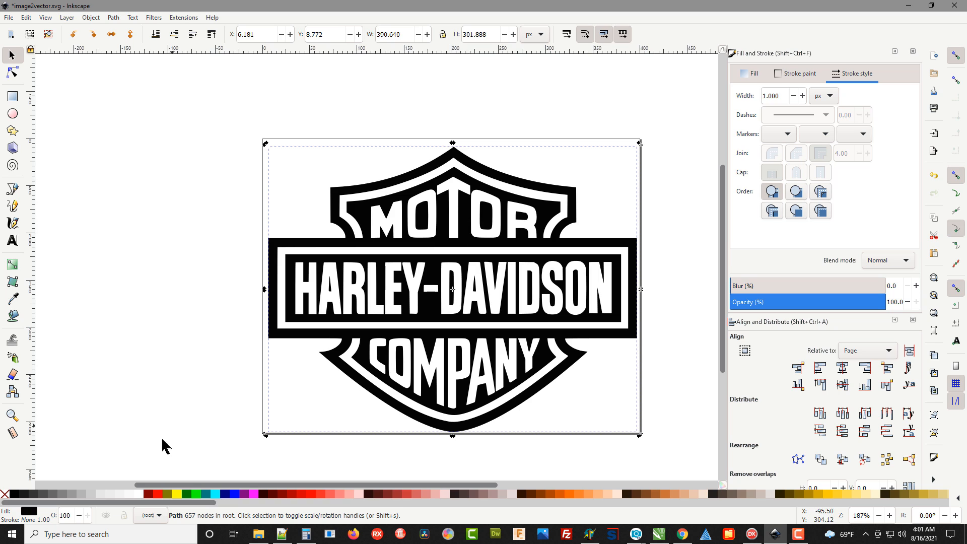
Step: Set black as the logo's stroke colour and reduce the stroke width to 0.5 px
right_click(93, 493)
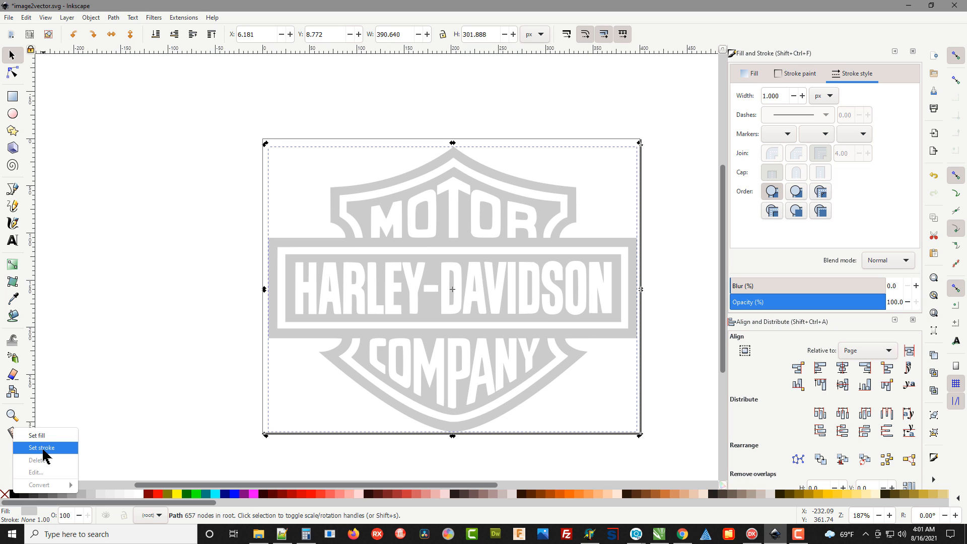
left_click(40, 448)
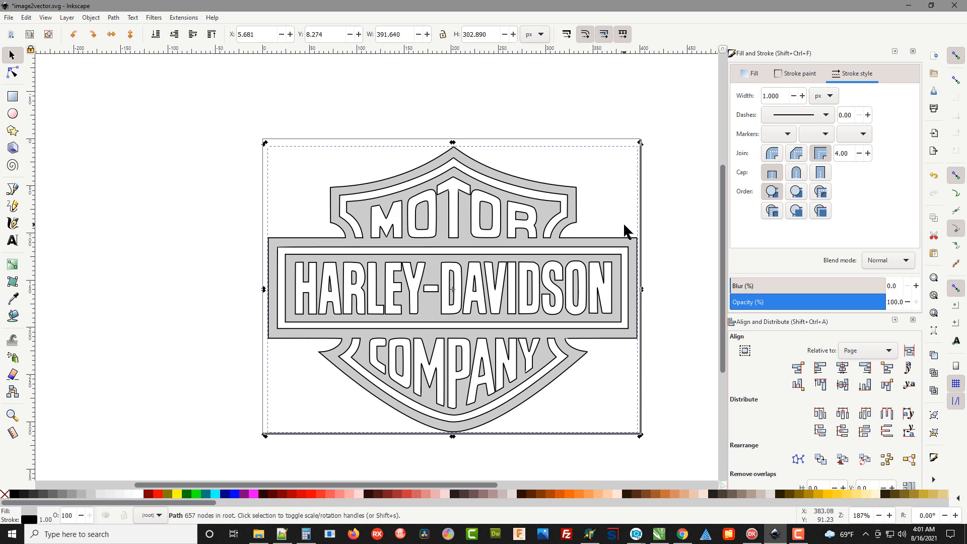
left_click(793, 96)
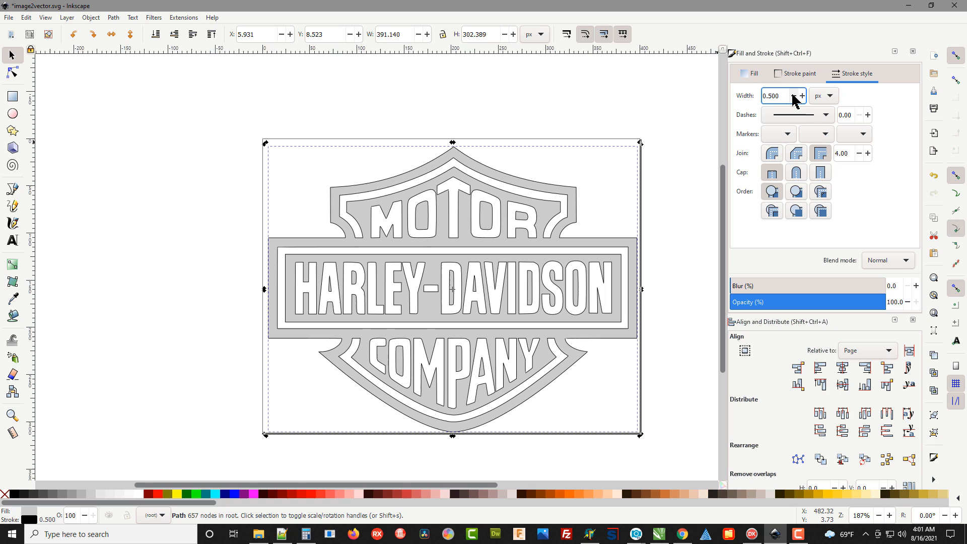
mouse_move(588, 86)
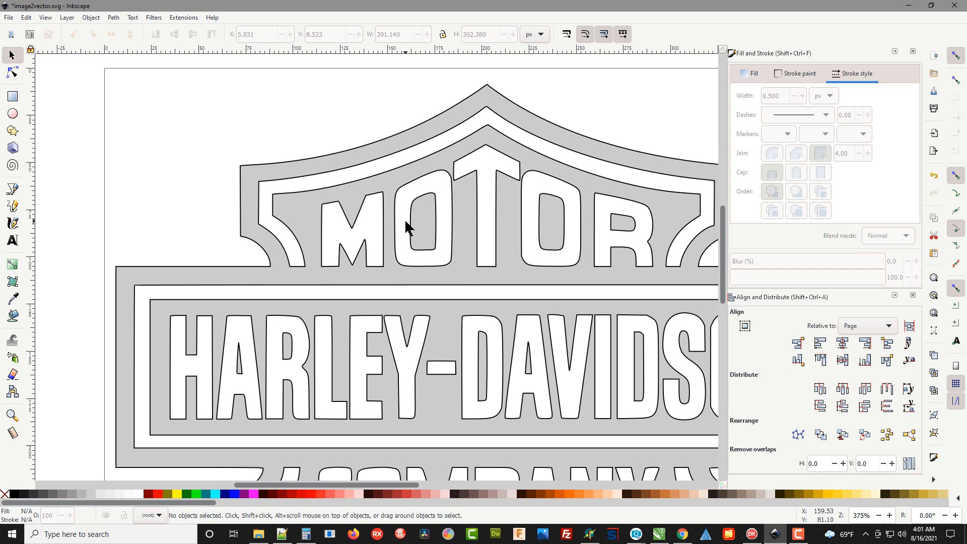
mouse_move(134, 195)
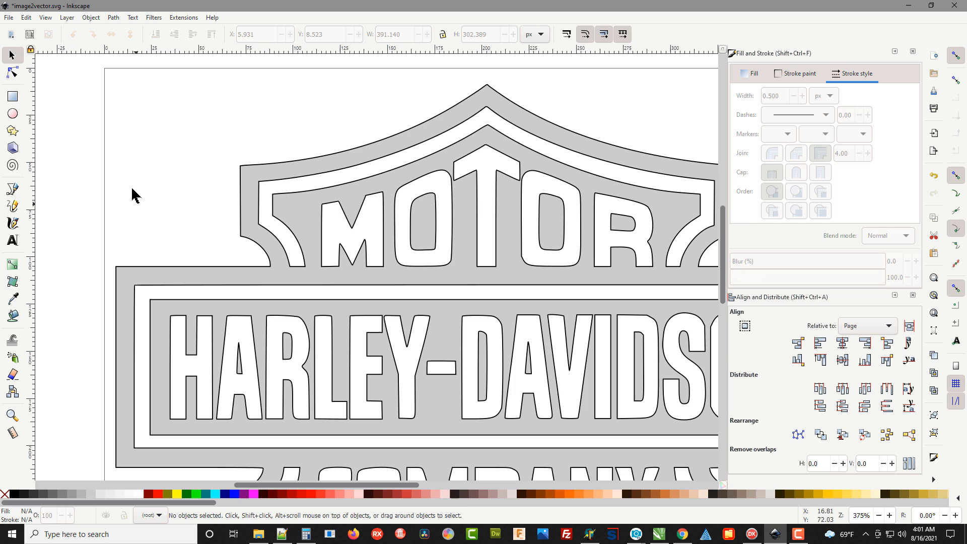
mouse_move(12, 96)
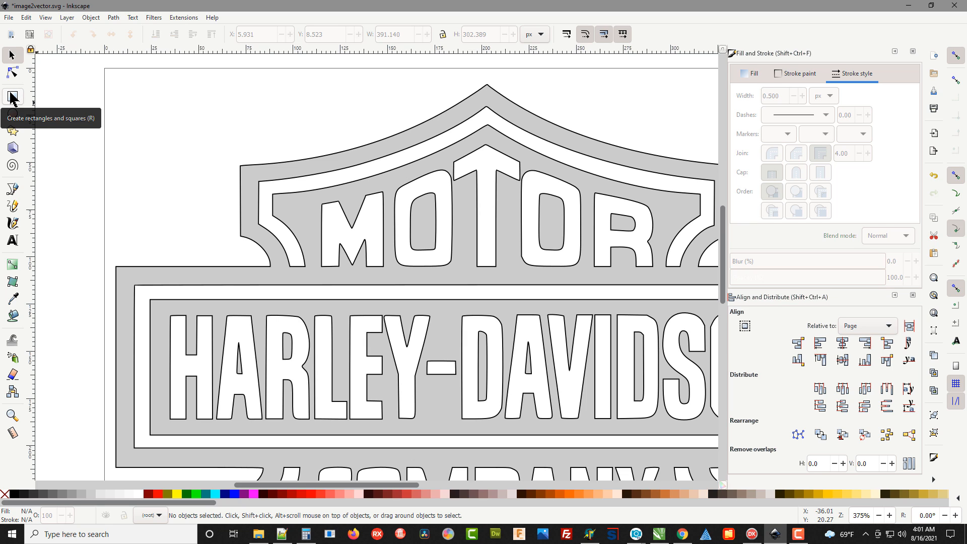
Step: Draw a thin rectangle across the O in MOTOR and union it into the logo path
left_click(11, 97)
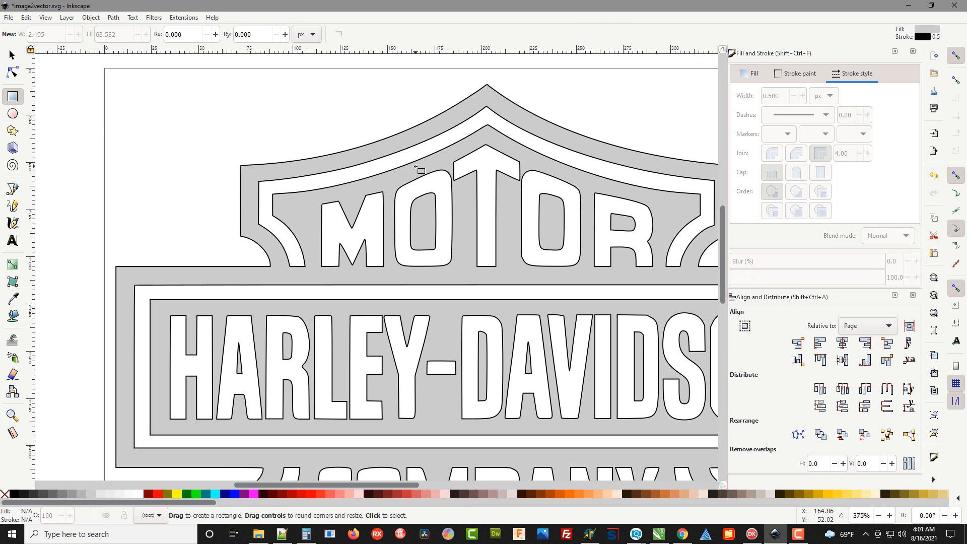
left_click_drag(421, 183, 429, 242)
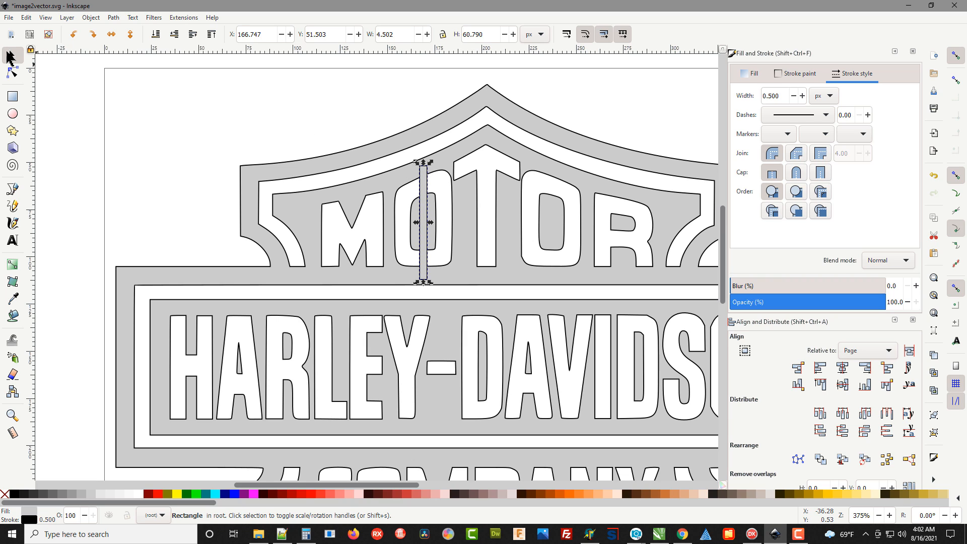
mouse_move(435, 248)
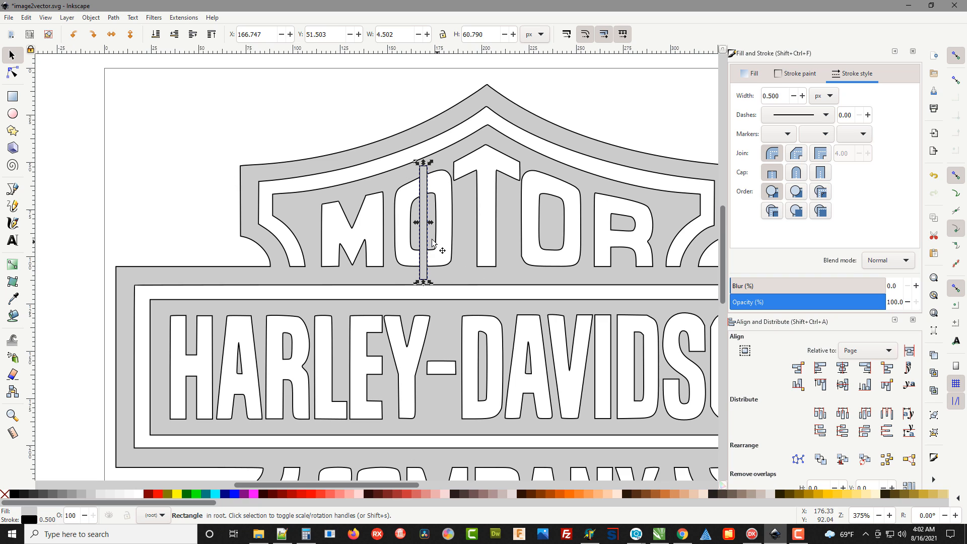
mouse_move(320, 113)
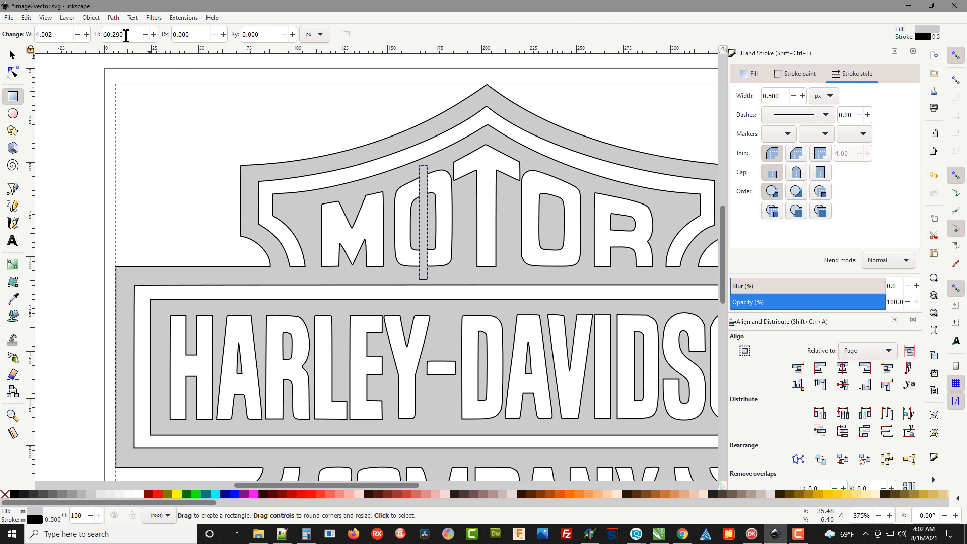
left_click(113, 17)
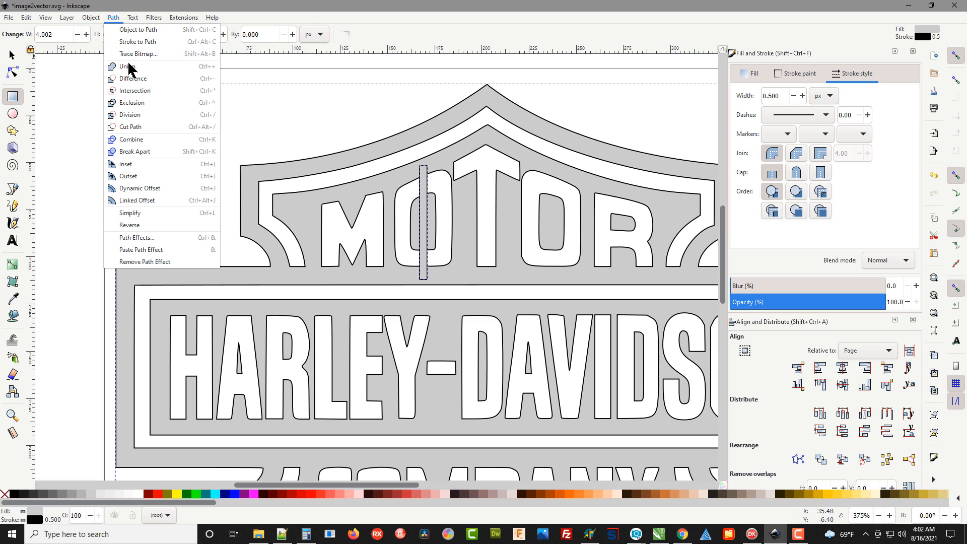
left_click(123, 67)
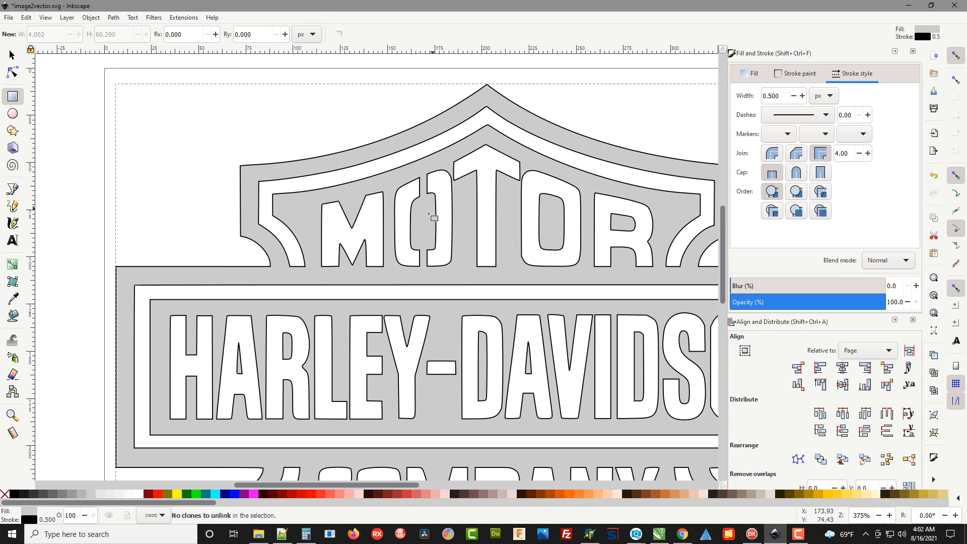
mouse_move(477, 209)
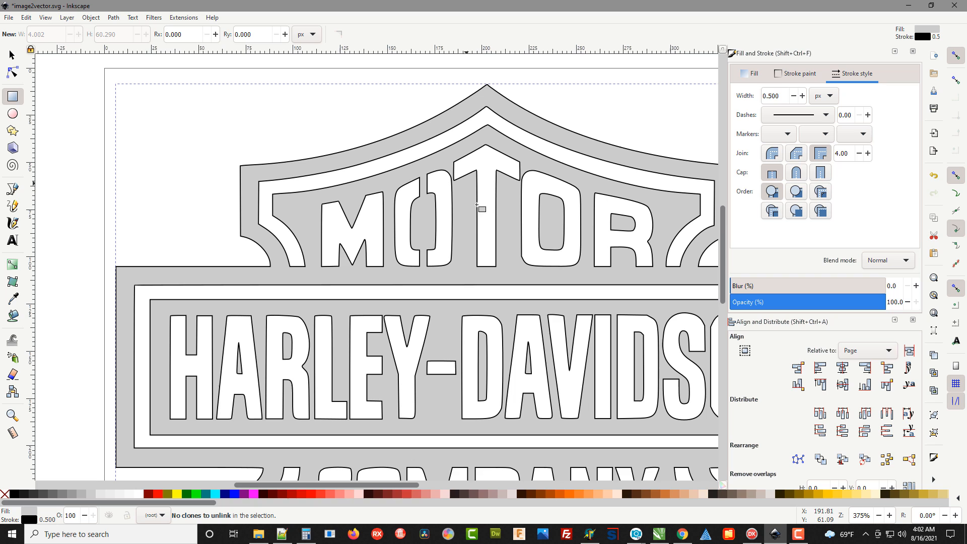
mouse_move(403, 237)
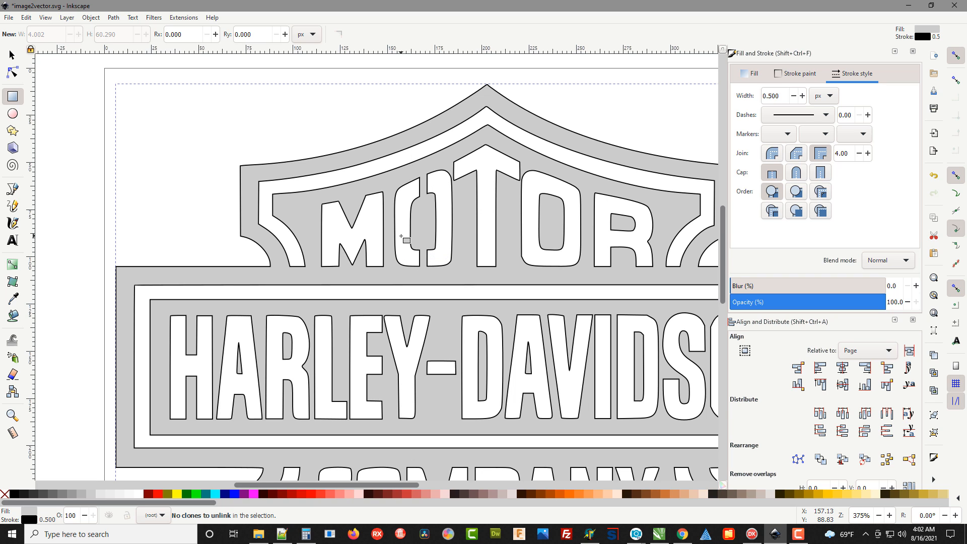
mouse_move(403, 216)
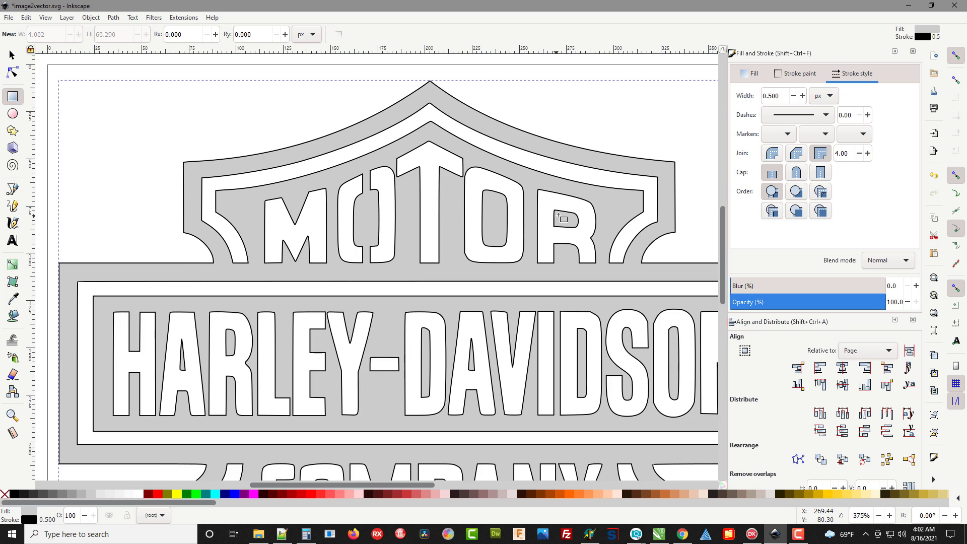
Step: Draw a thin bridge rectangle across the R in MOTOR
left_click_drag(561, 218, 570, 266)
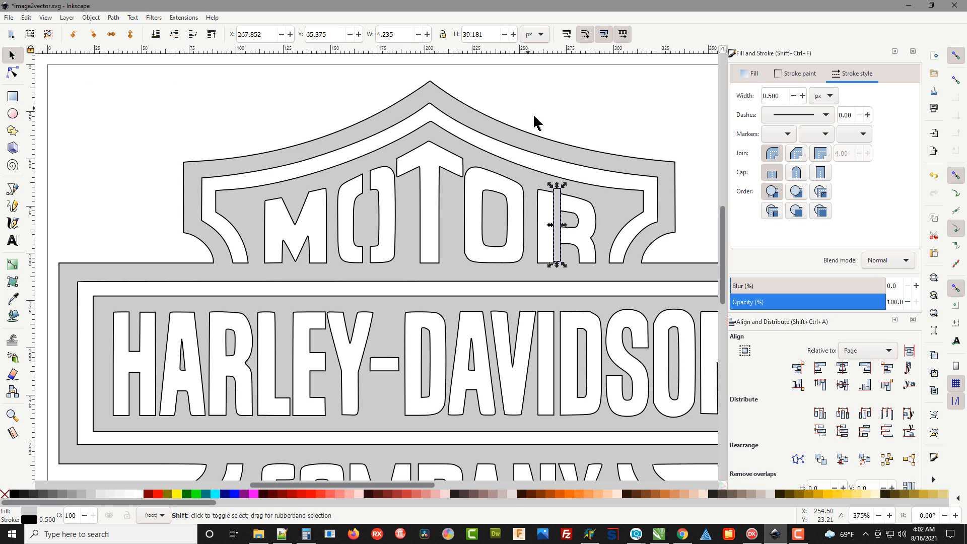
Step: Union the R bar into the logo and bridge the O in DAVIDSON the same way
left_click(113, 17)
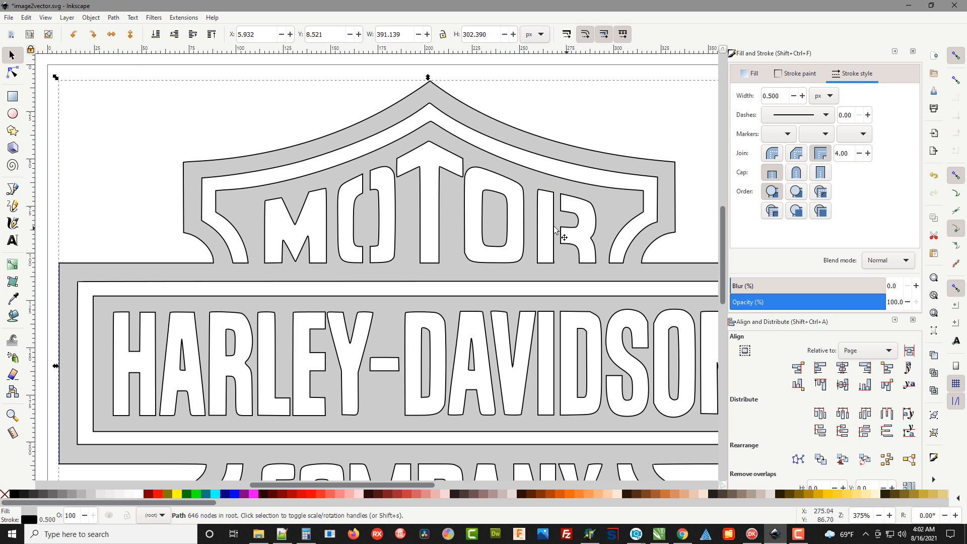
mouse_move(260, 390)
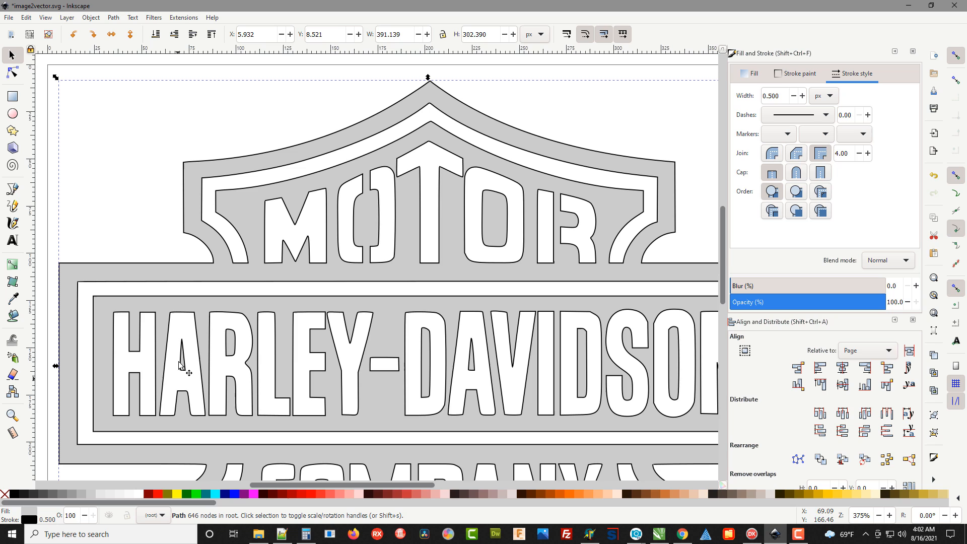
mouse_move(181, 391)
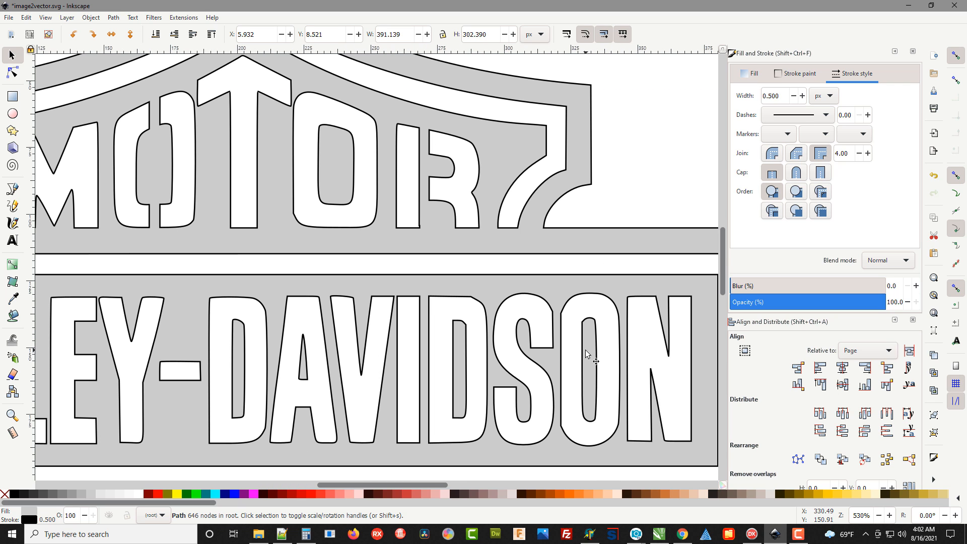
left_click(10, 97)
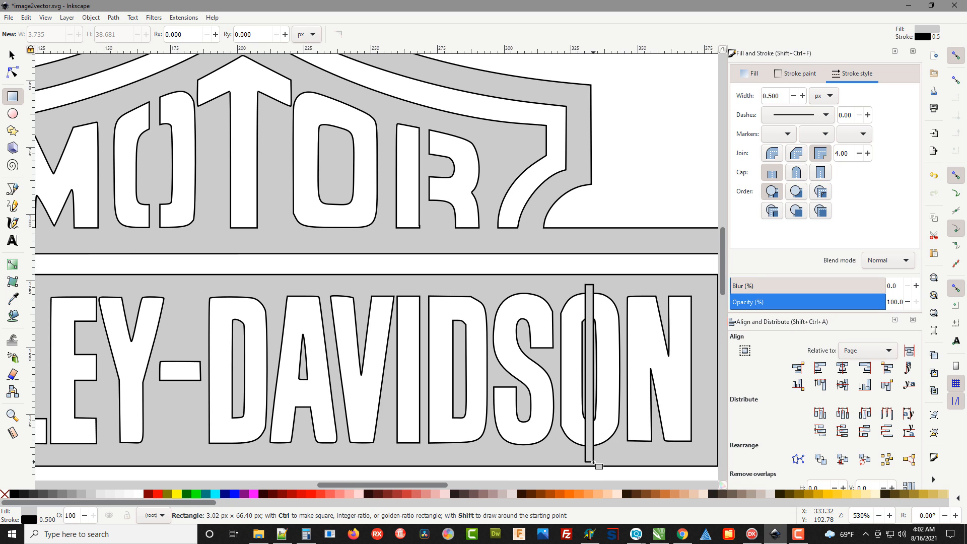
left_click(9, 54)
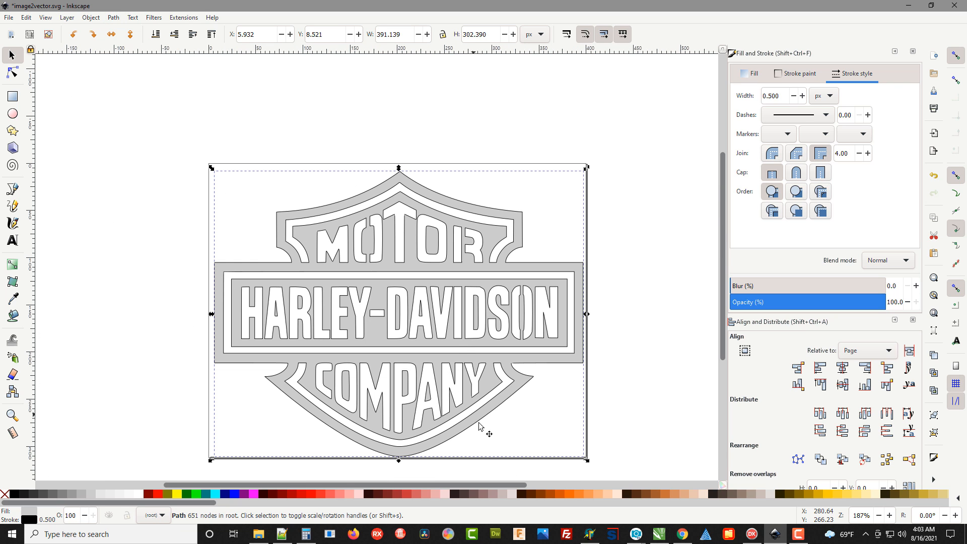
mouse_move(513, 368)
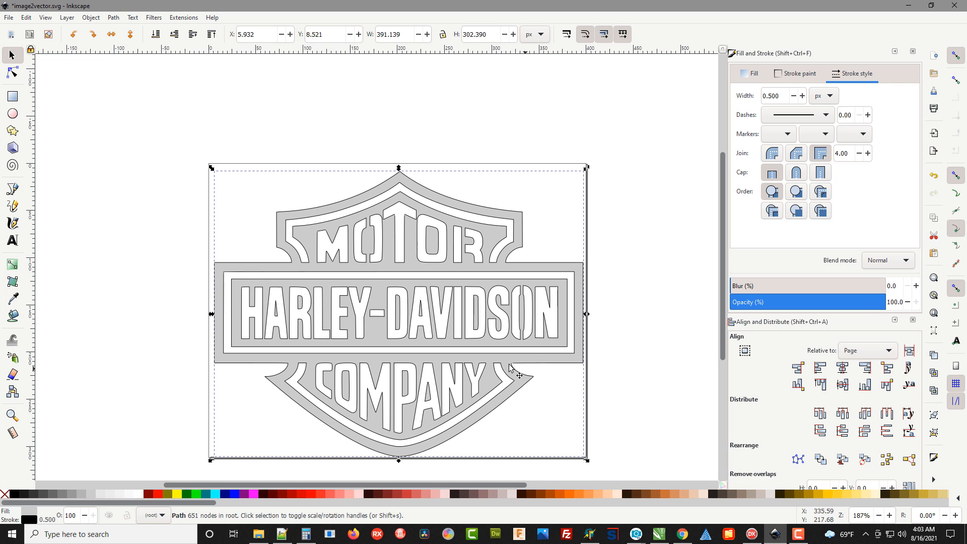
mouse_move(591, 468)
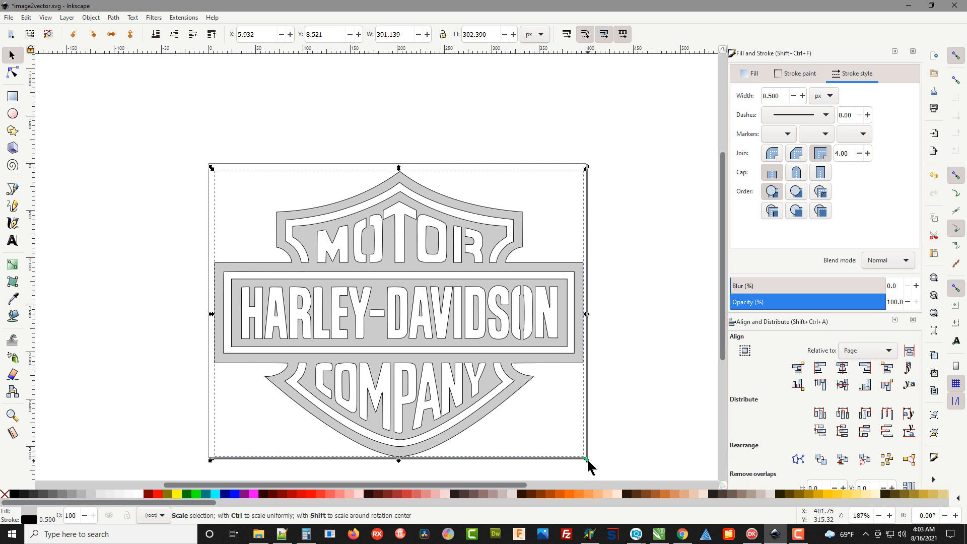
Step: Scale the logo down, then undo the first resize attempt
left_click_drag(586, 460, 513, 422)
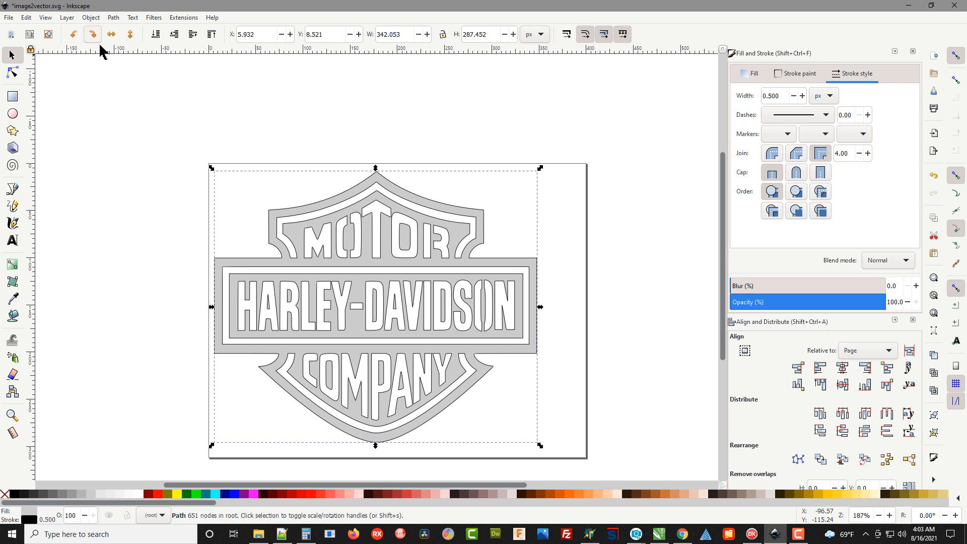
left_click(25, 18)
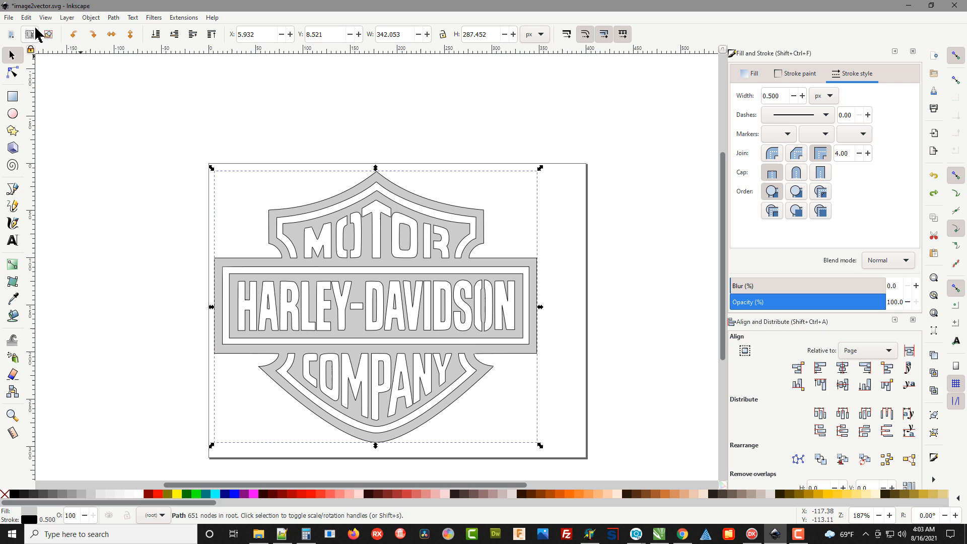
left_click(25, 17)
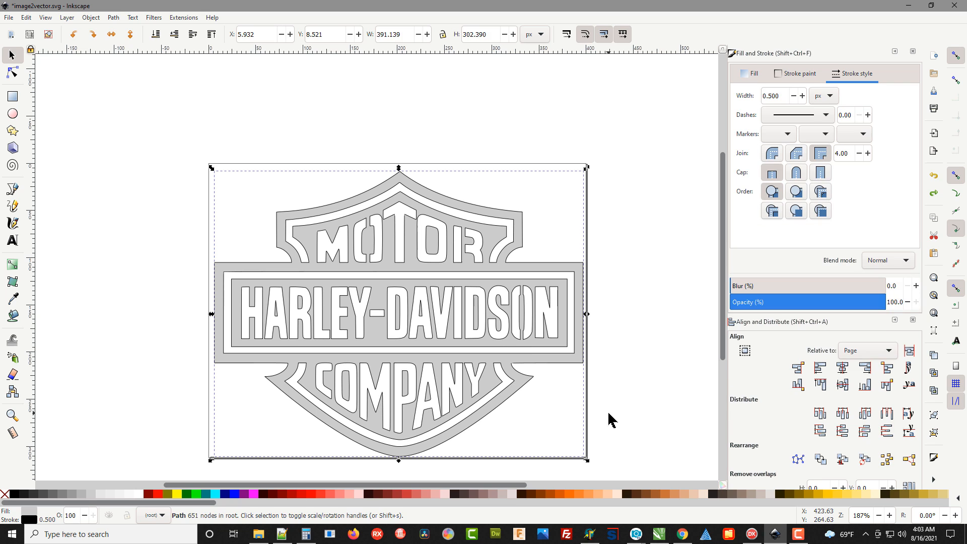
mouse_move(587, 462)
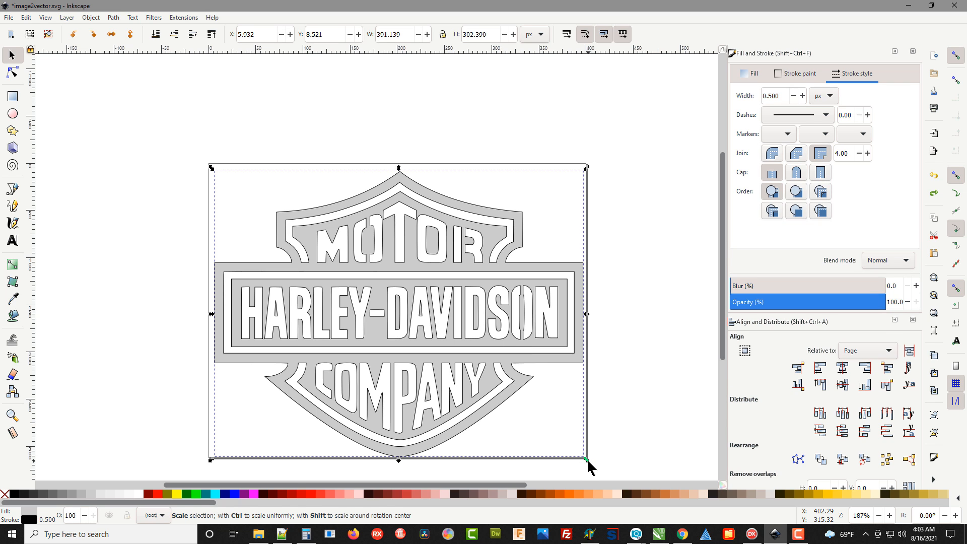
Step: Rescale the logo proportionally to about 344 × 266 px and deselect it
left_click_drag(586, 461, 542, 424)
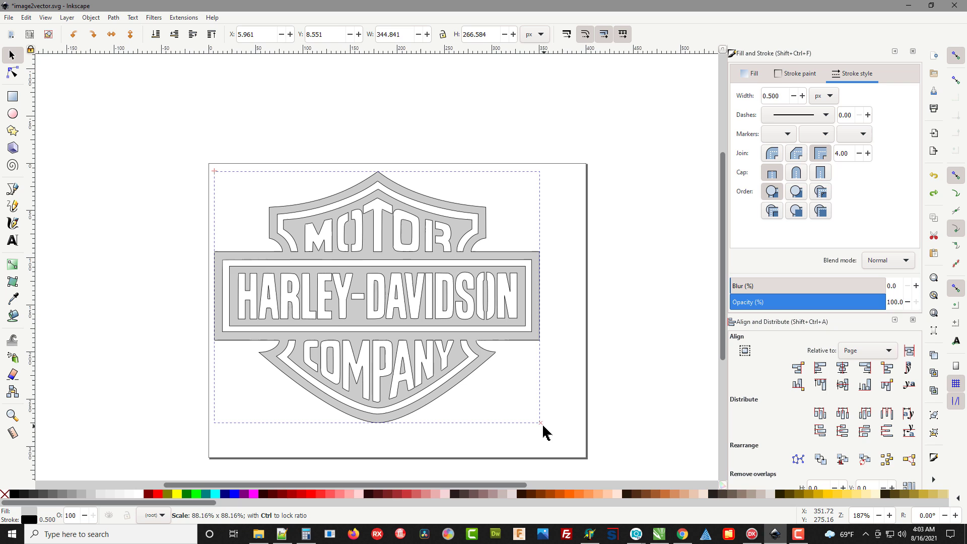
left_click(351, 296)
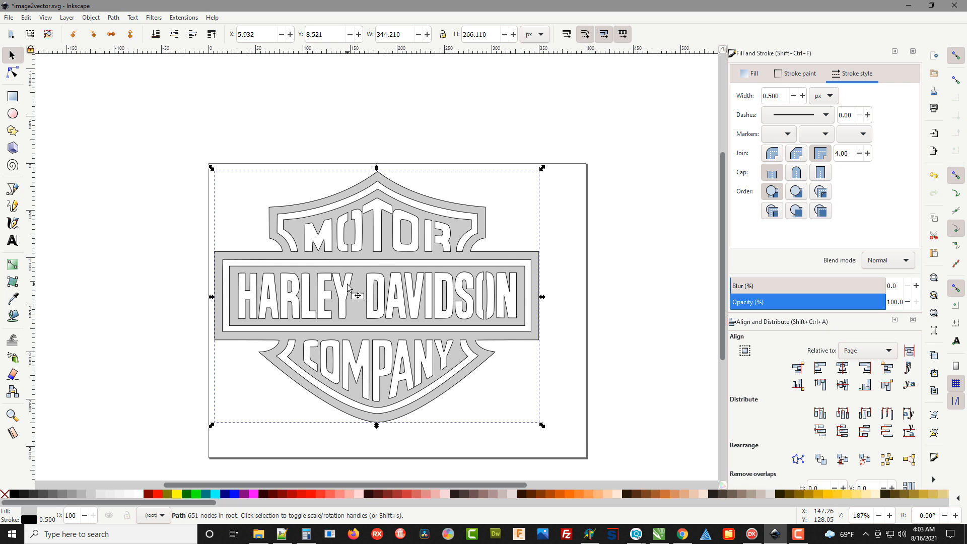
left_click(11, 73)
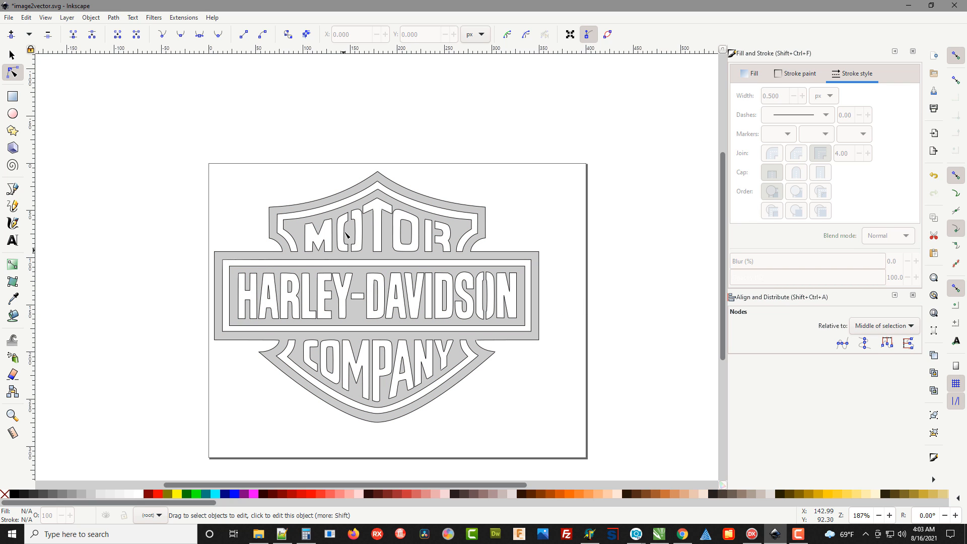
mouse_move(497, 322)
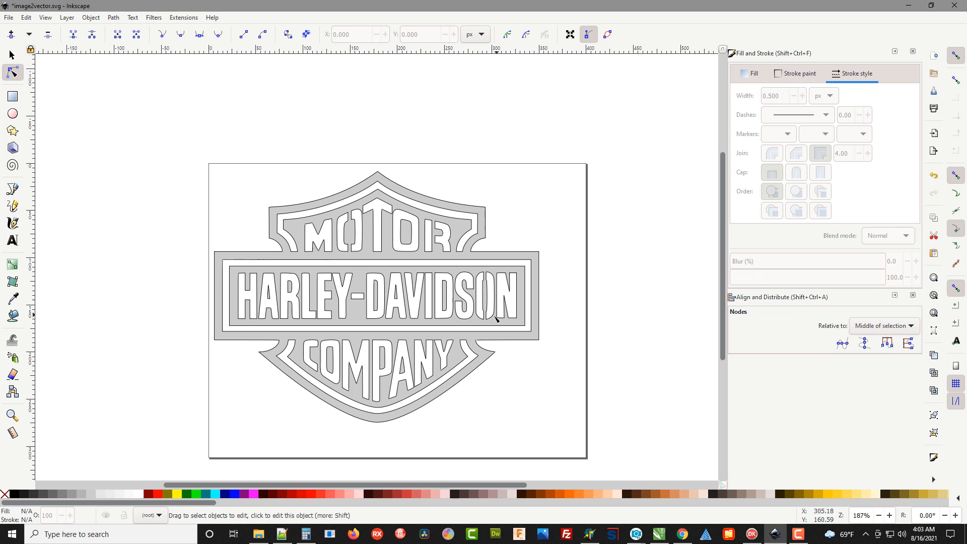
mouse_move(616, 266)
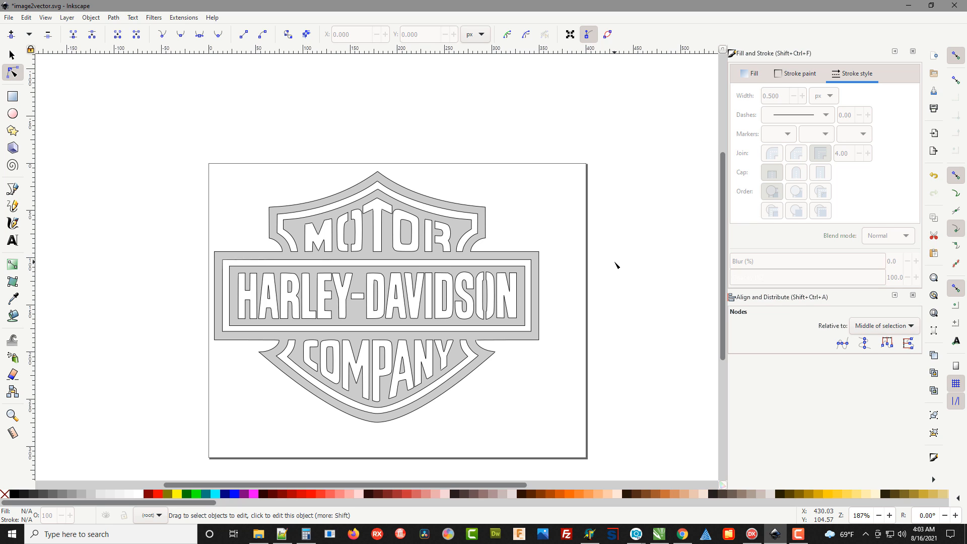
mouse_move(612, 267)
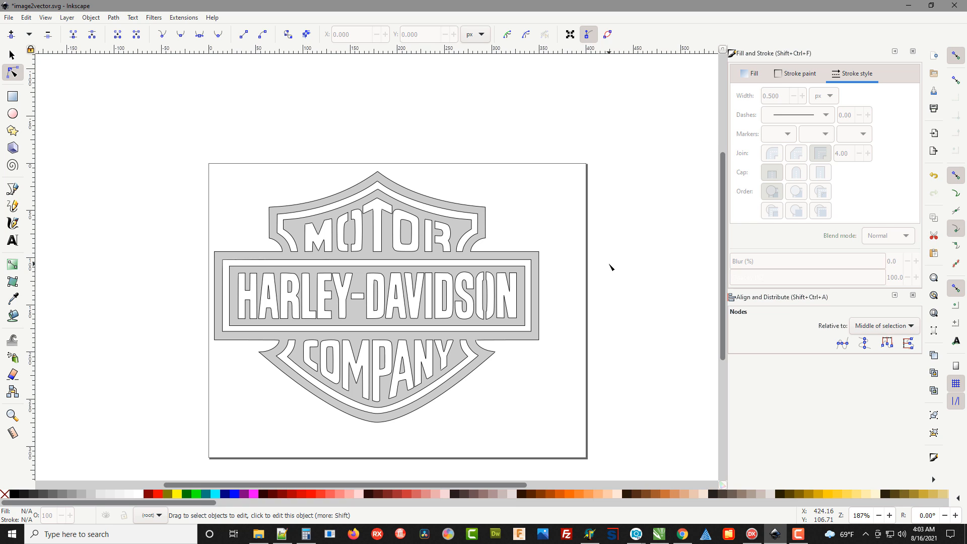
mouse_move(607, 279)
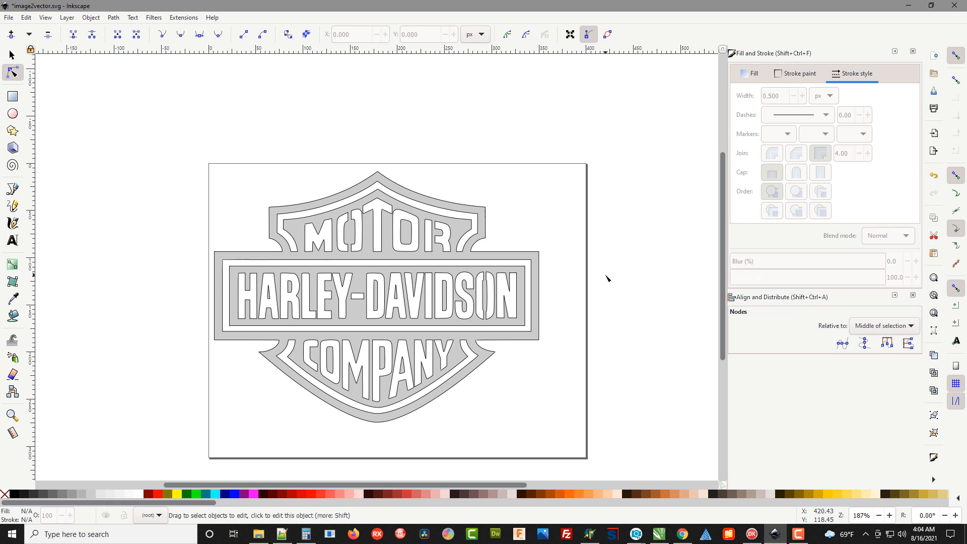
mouse_move(588, 292)
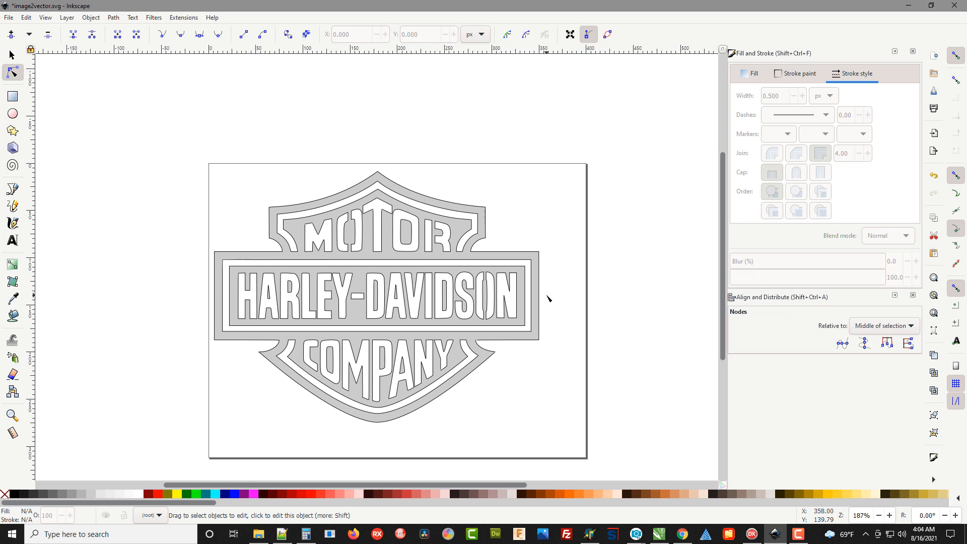
mouse_move(606, 14)
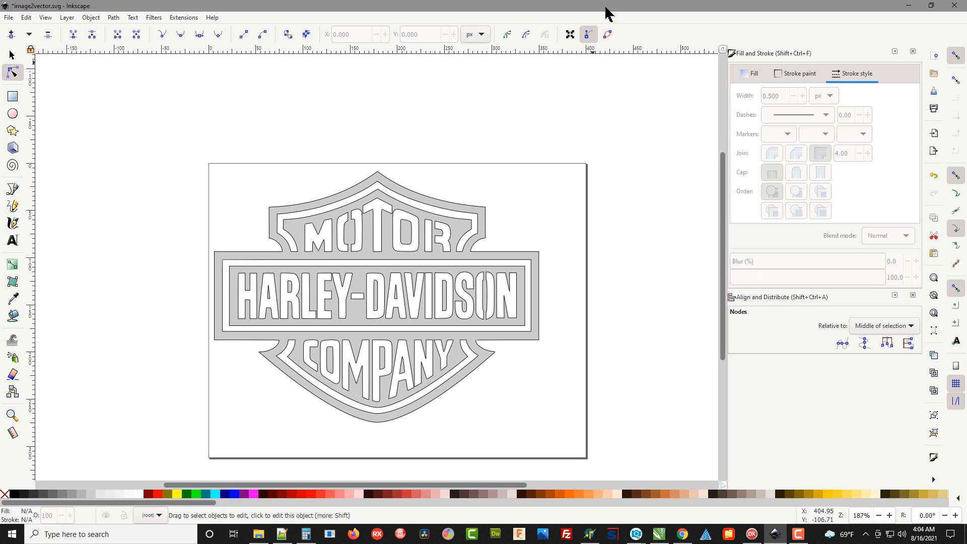